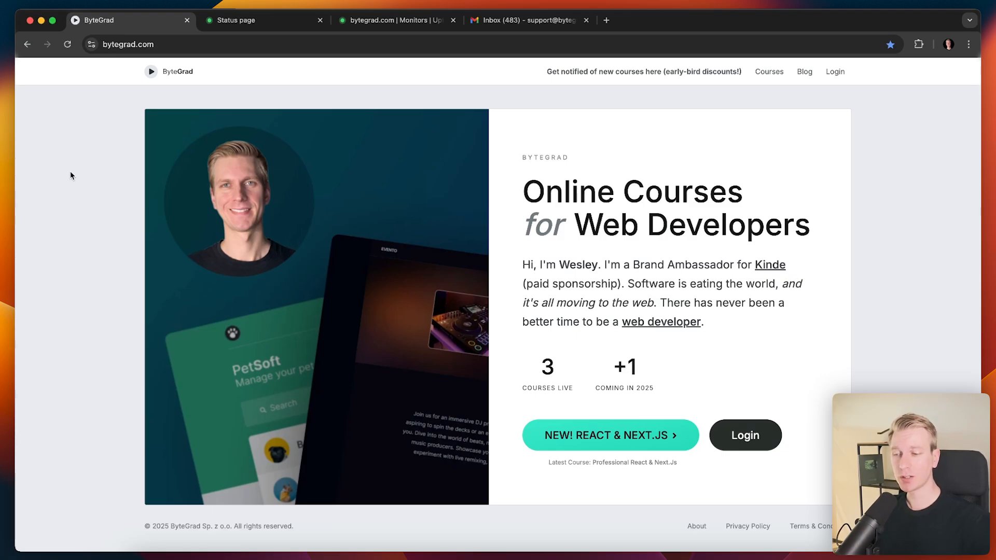
mouse_move(83, 182)
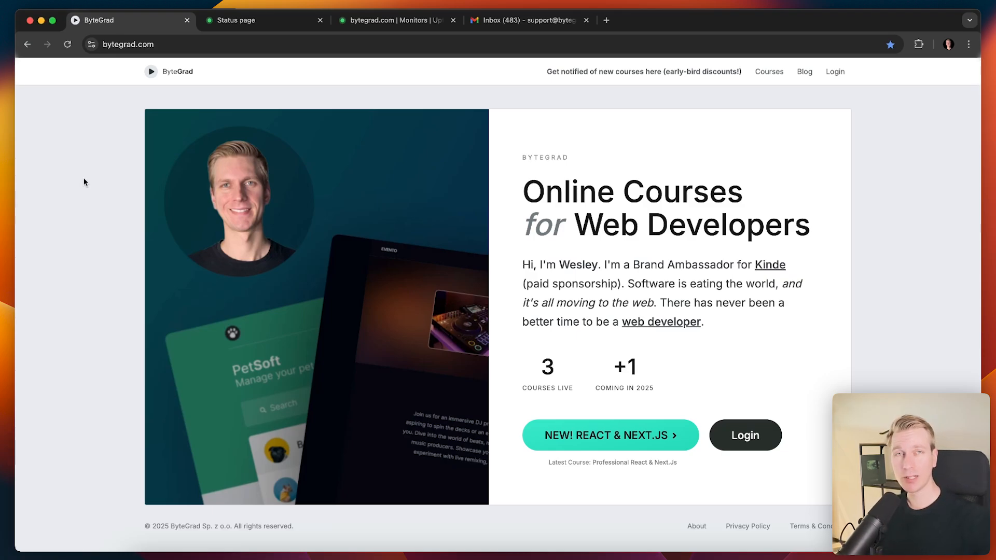
mouse_move(604, 502)
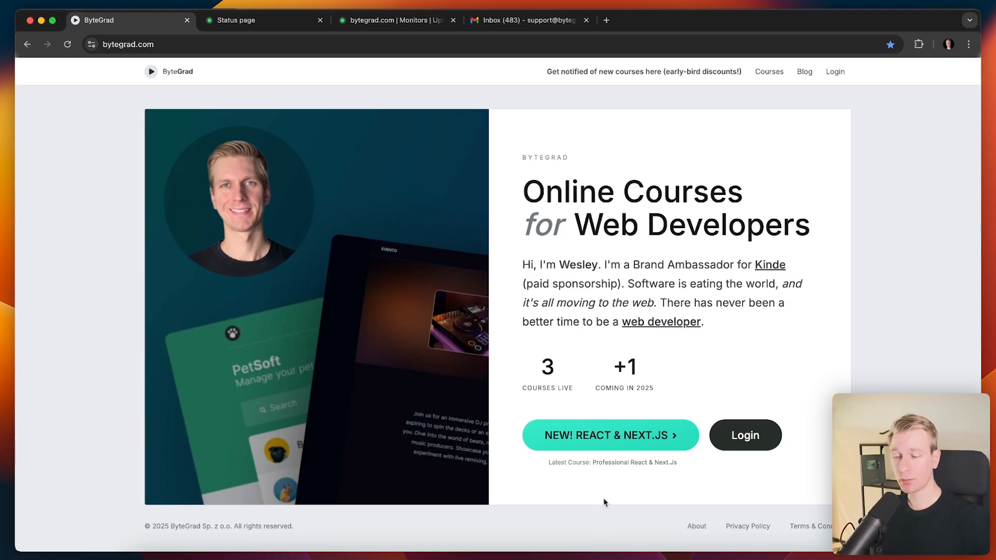
mouse_move(629, 252)
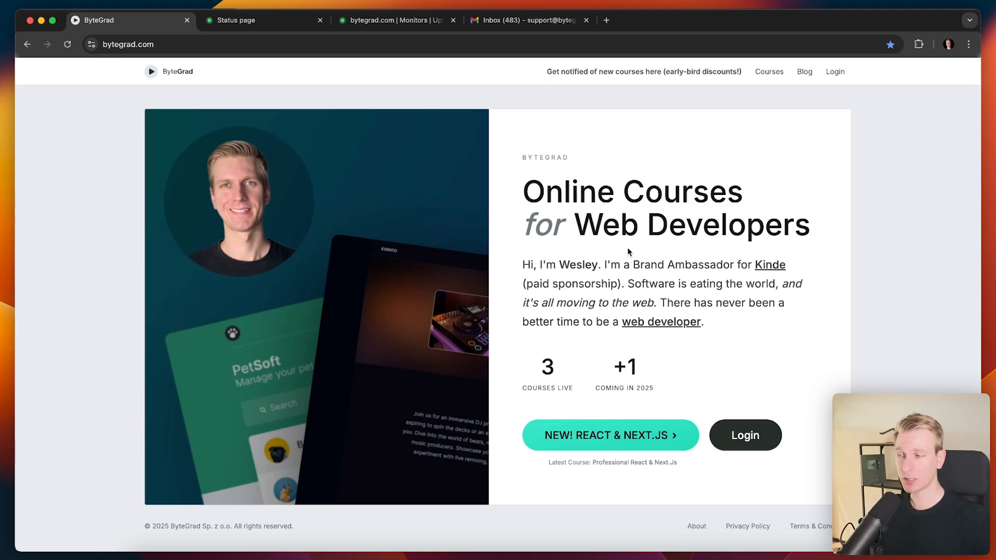
mouse_move(693, 155)
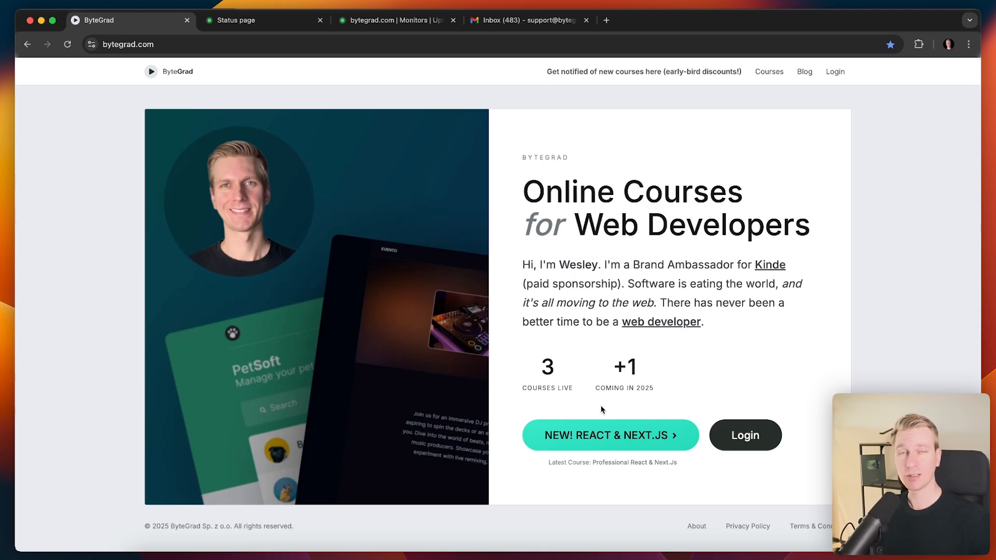
mouse_move(604, 406)
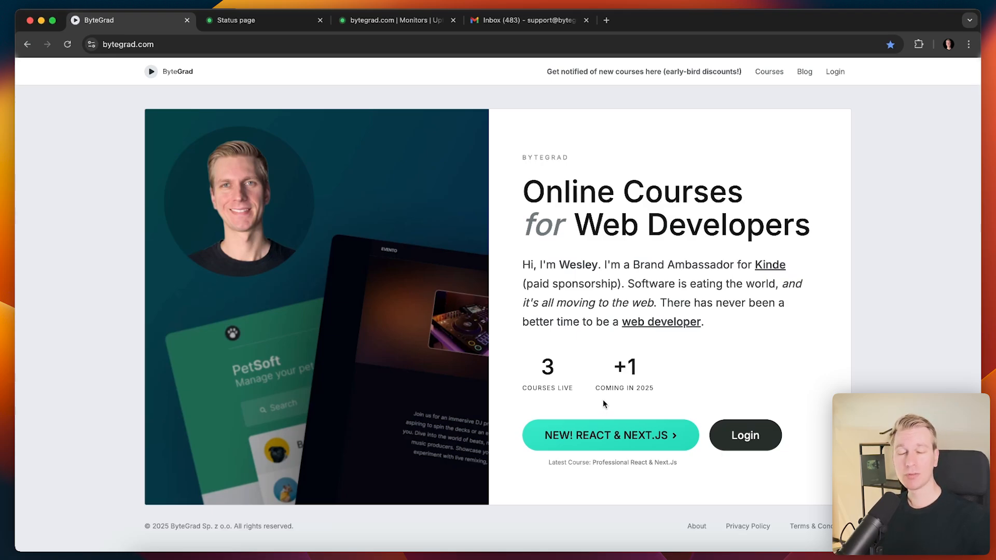
mouse_move(695, 379)
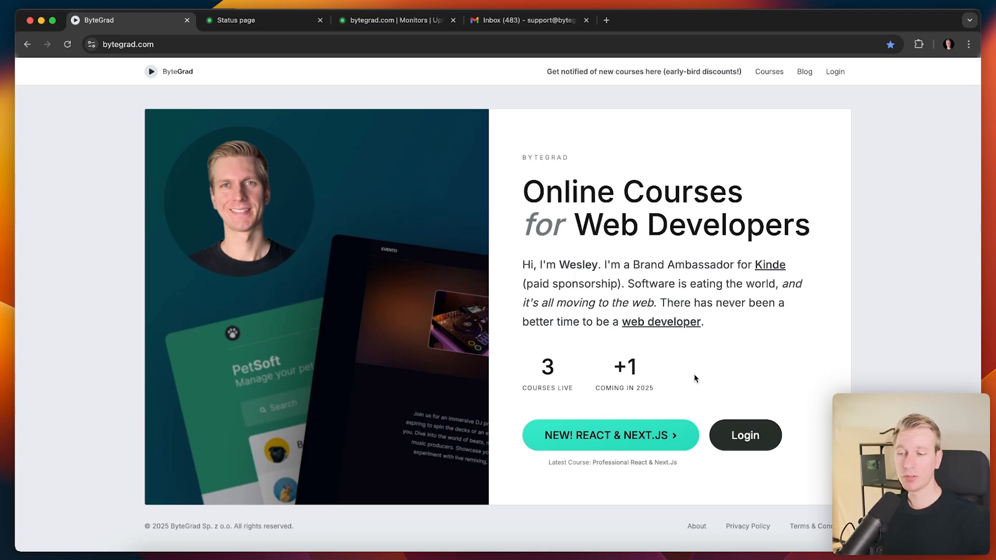
mouse_move(702, 375)
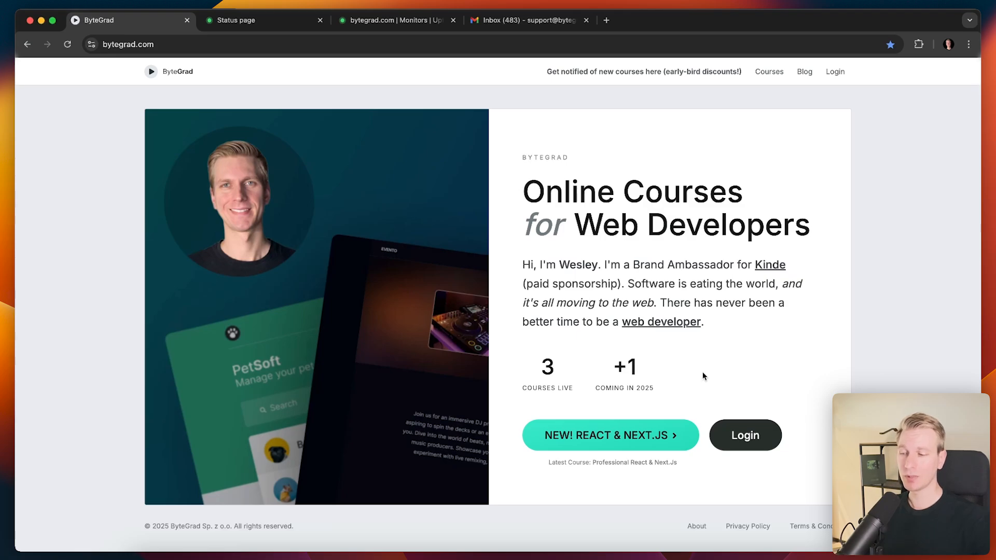
mouse_move(717, 364)
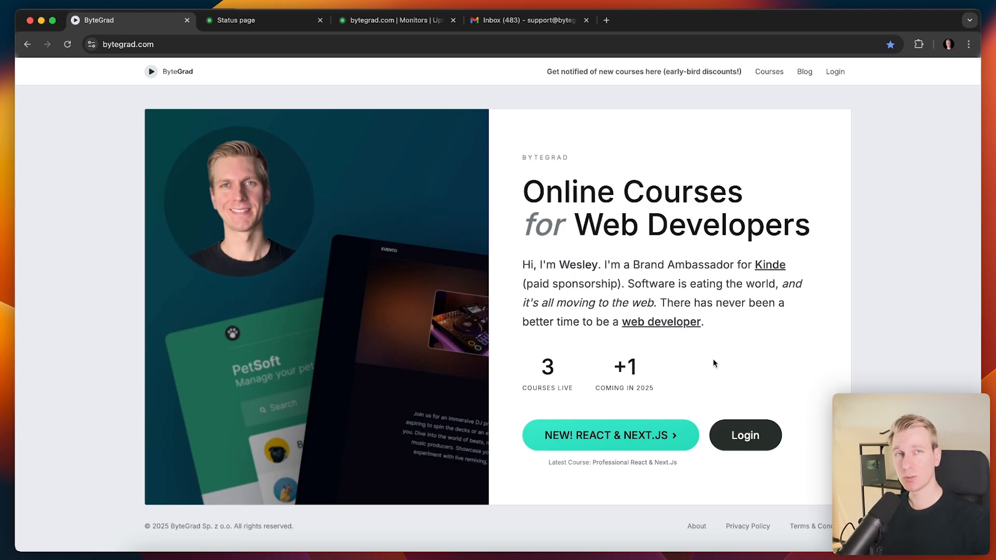
- View the bytegrad.com public status page, the monitoring types list, then the UptimeRobot home page
left_click(260, 20)
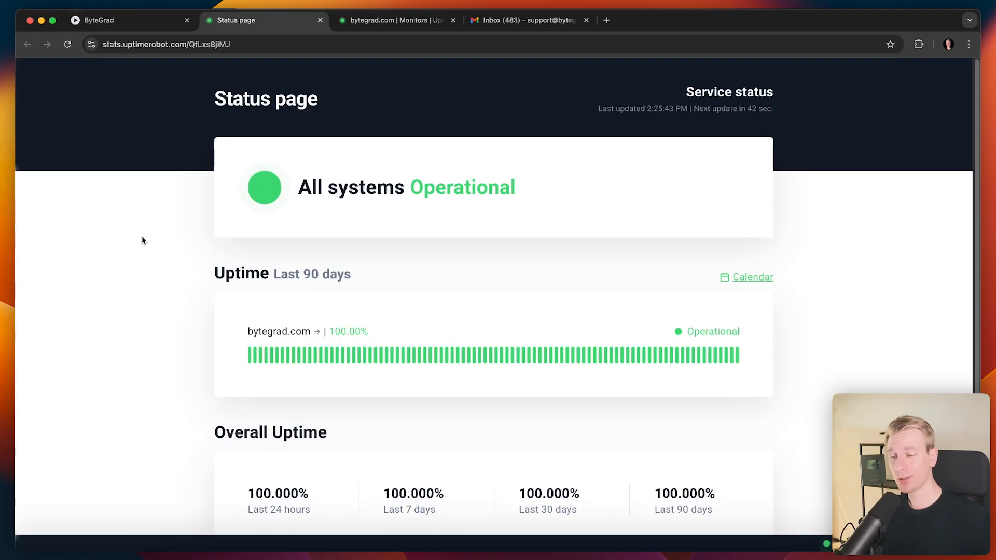
mouse_move(202, 278)
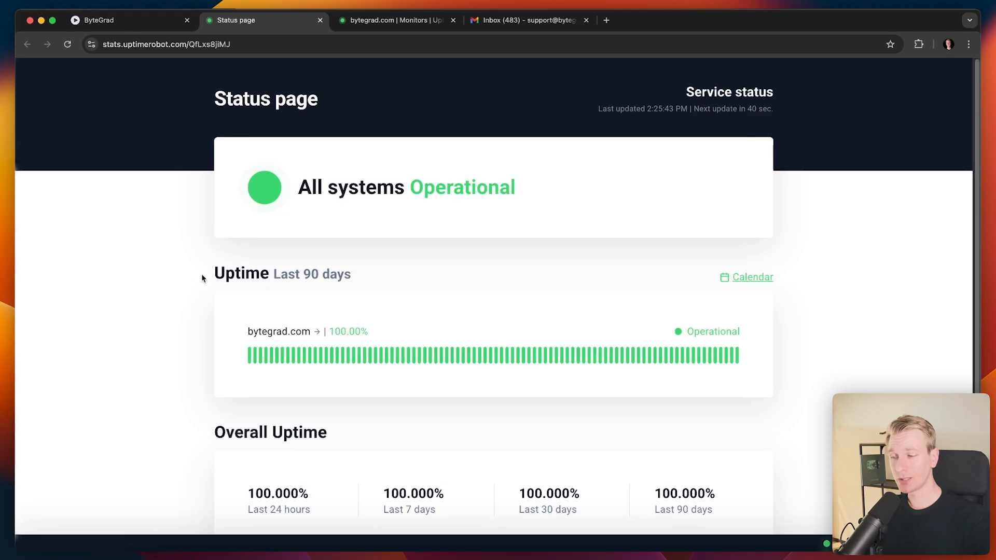
mouse_move(452, 323)
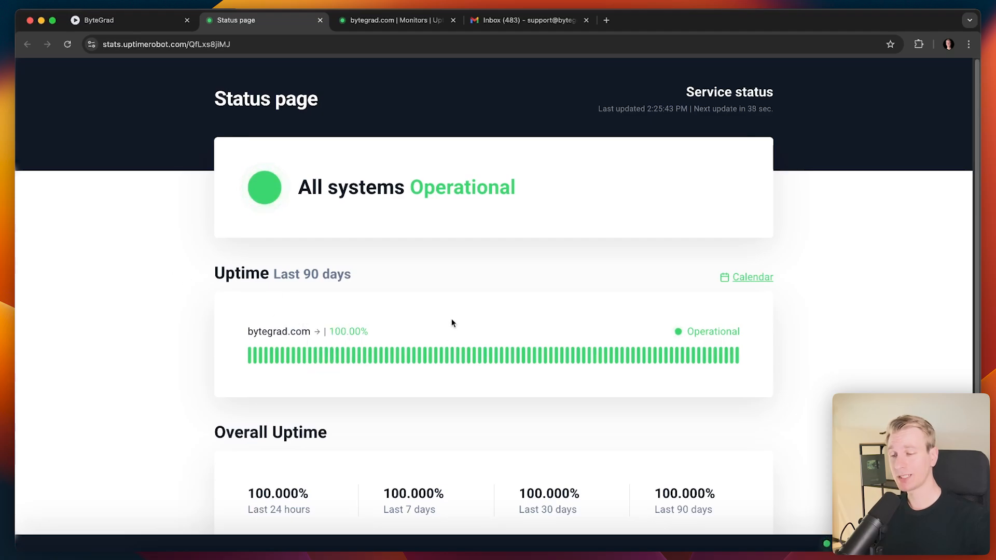
mouse_move(232, 323)
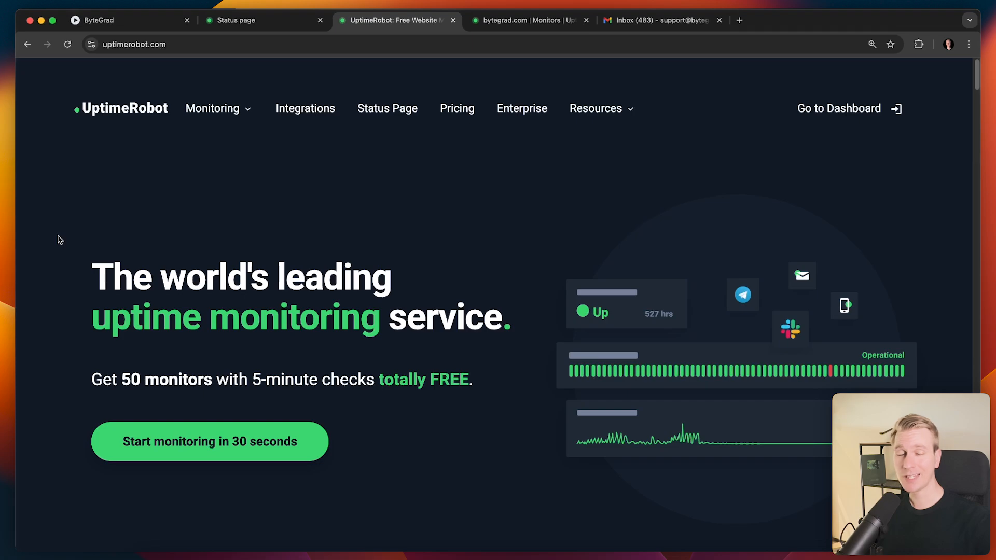
mouse_move(79, 220)
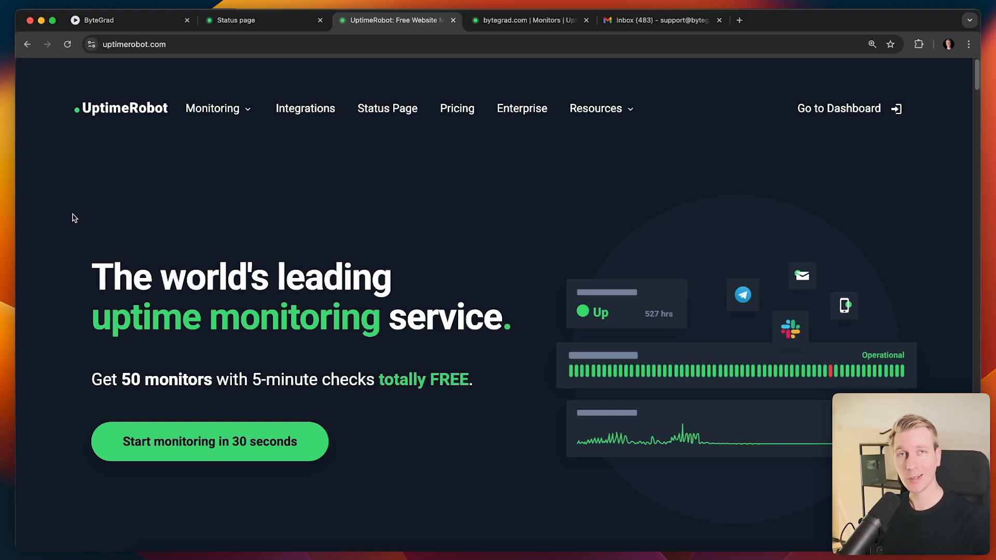
left_click(217, 107)
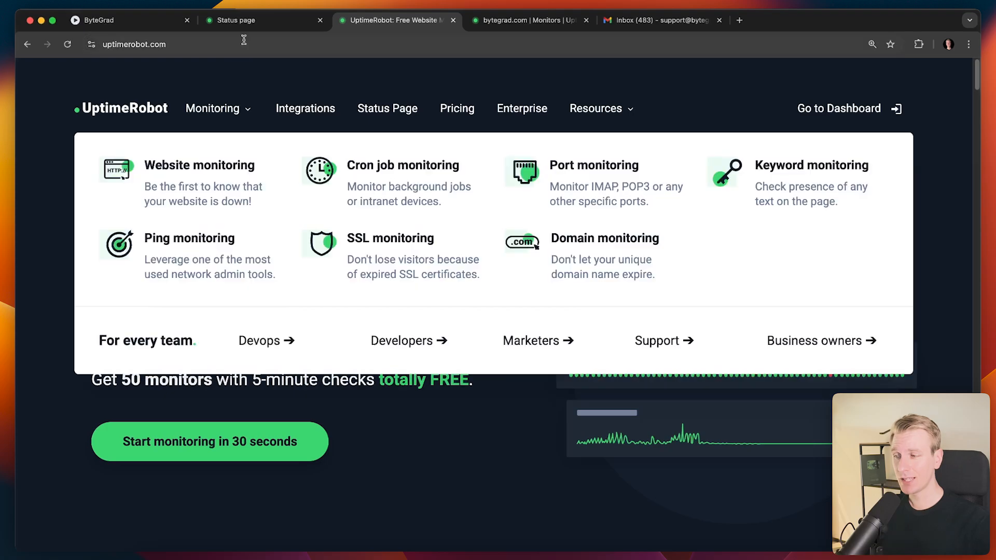
left_click(248, 19)
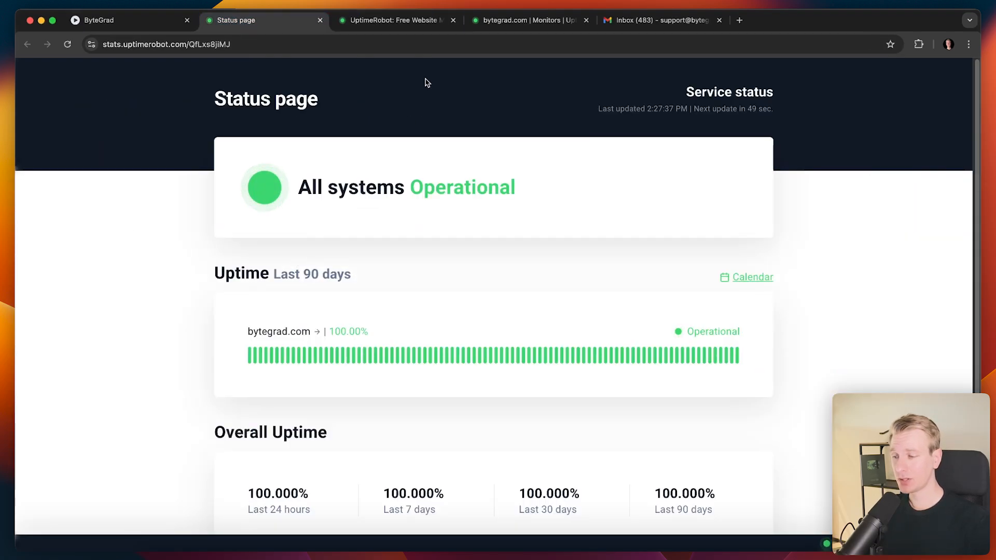
left_click(394, 19)
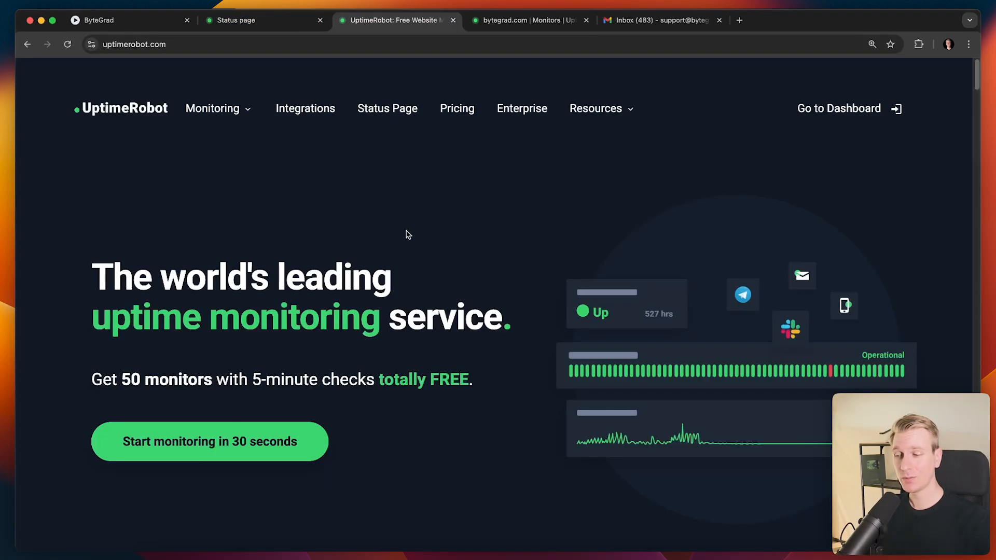
mouse_move(425, 214)
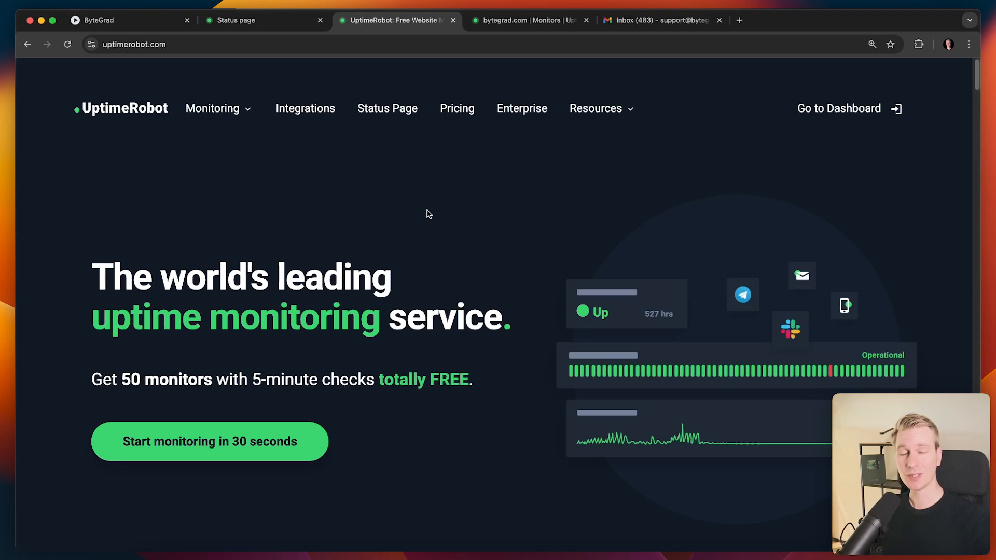
mouse_move(197, 75)
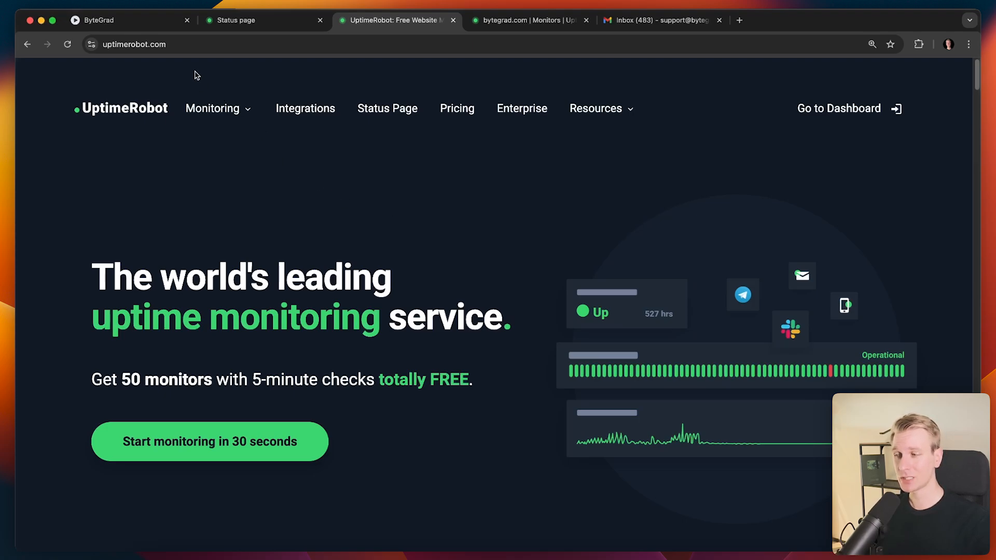
mouse_move(315, 91)
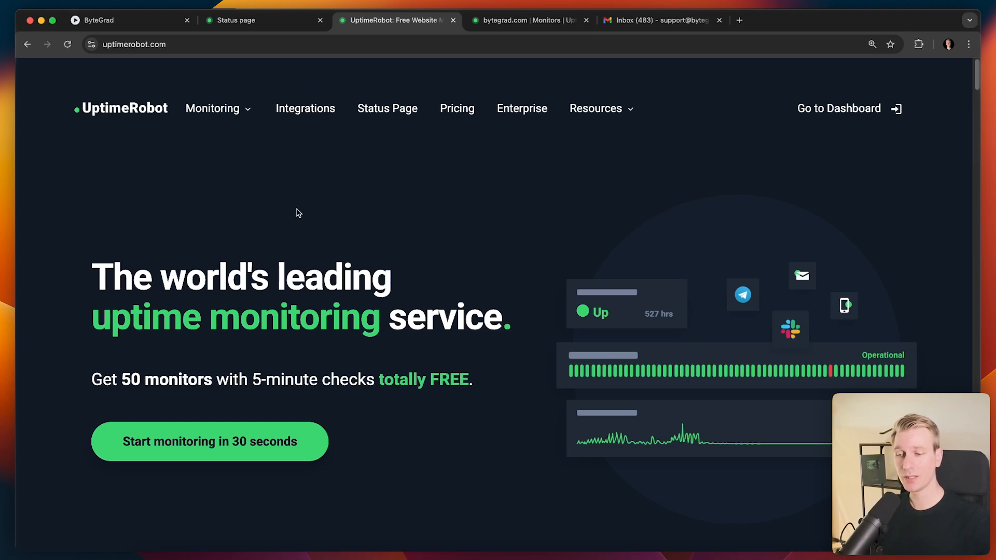
mouse_move(307, 209)
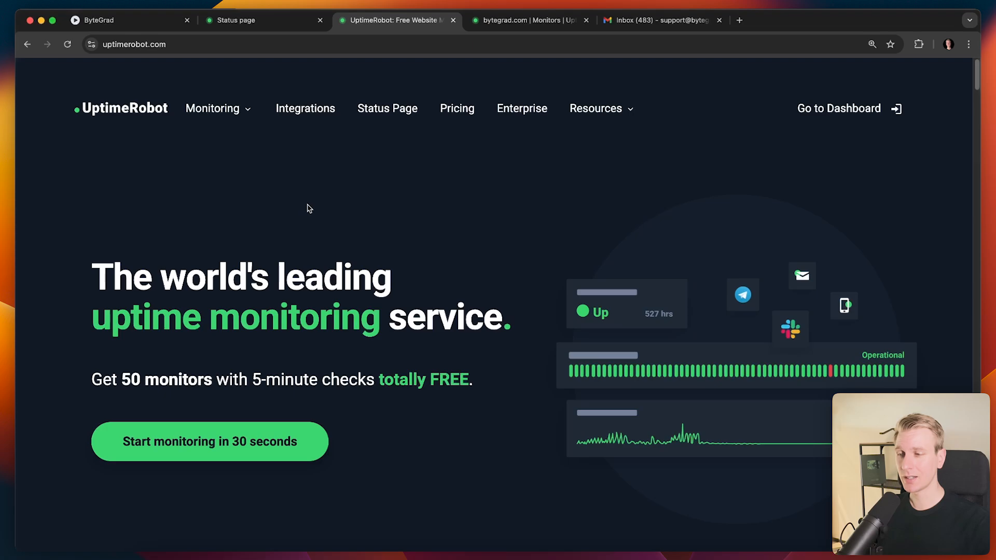
mouse_move(390, 86)
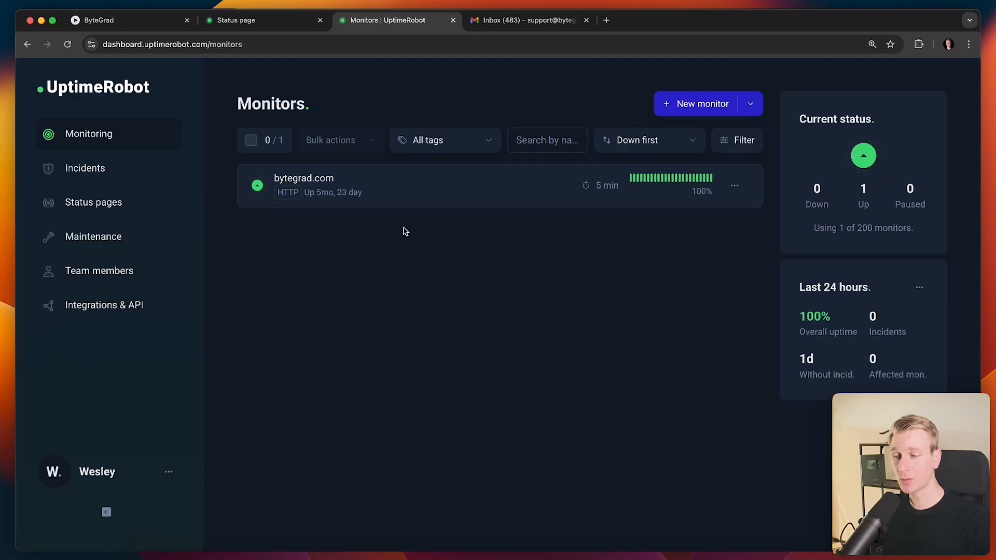
mouse_move(749, 104)
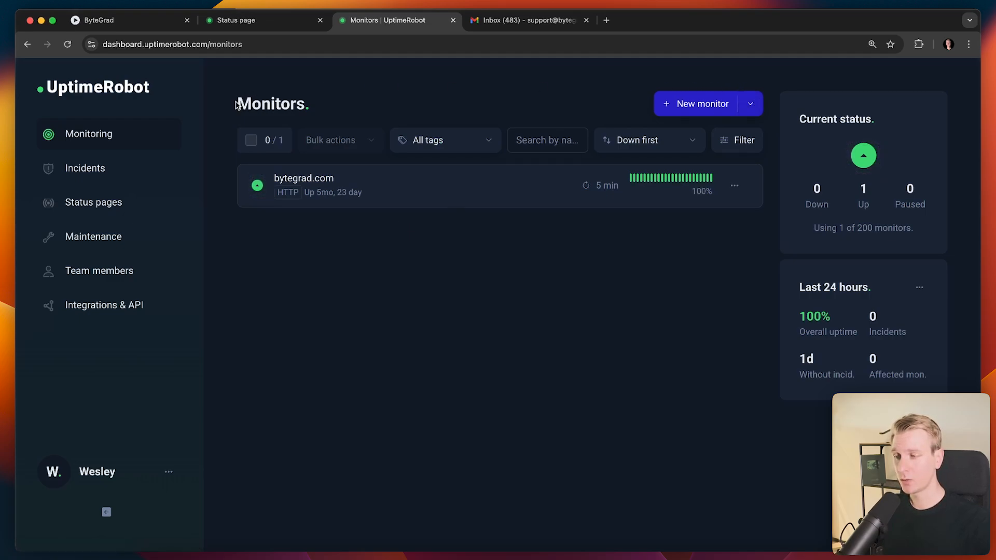
mouse_move(94, 237)
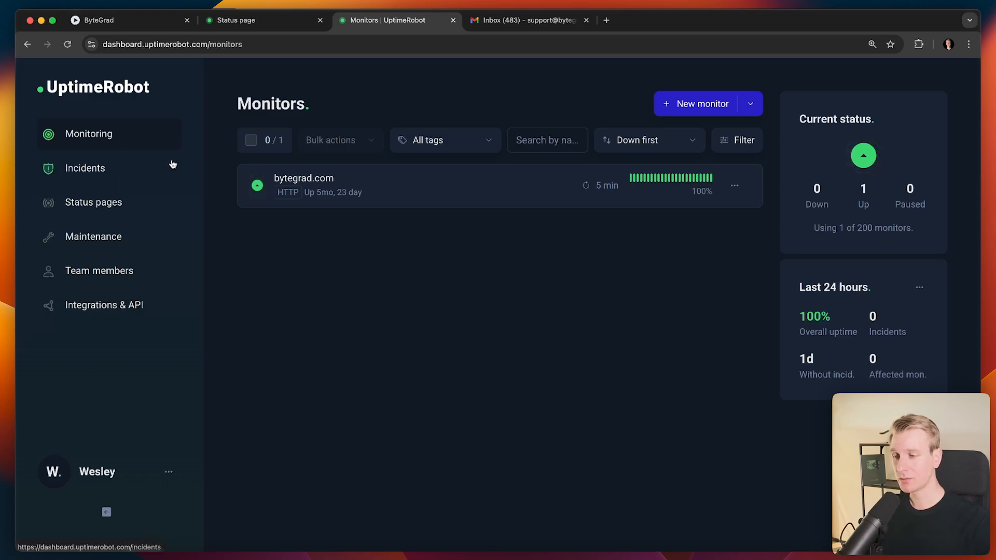
mouse_move(382, 111)
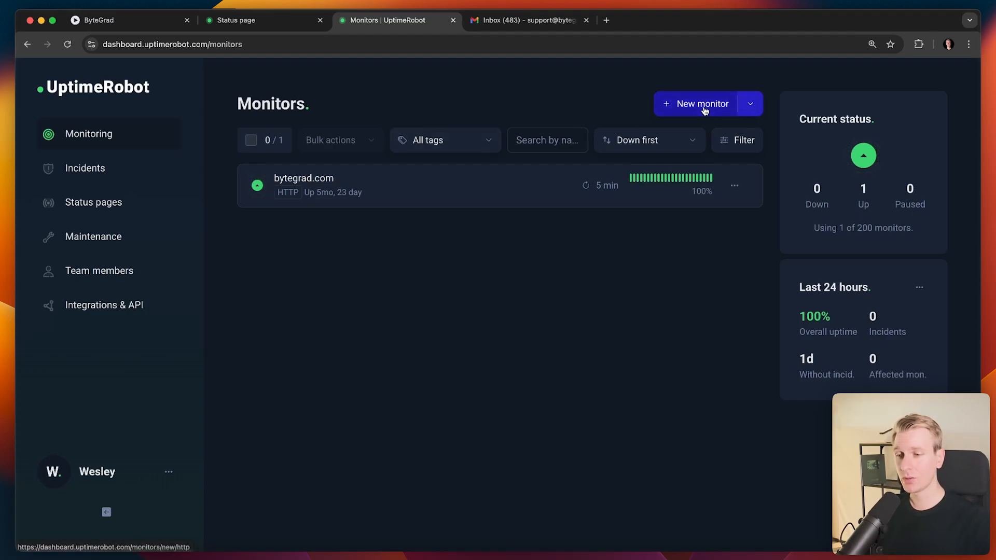
left_click(695, 104)
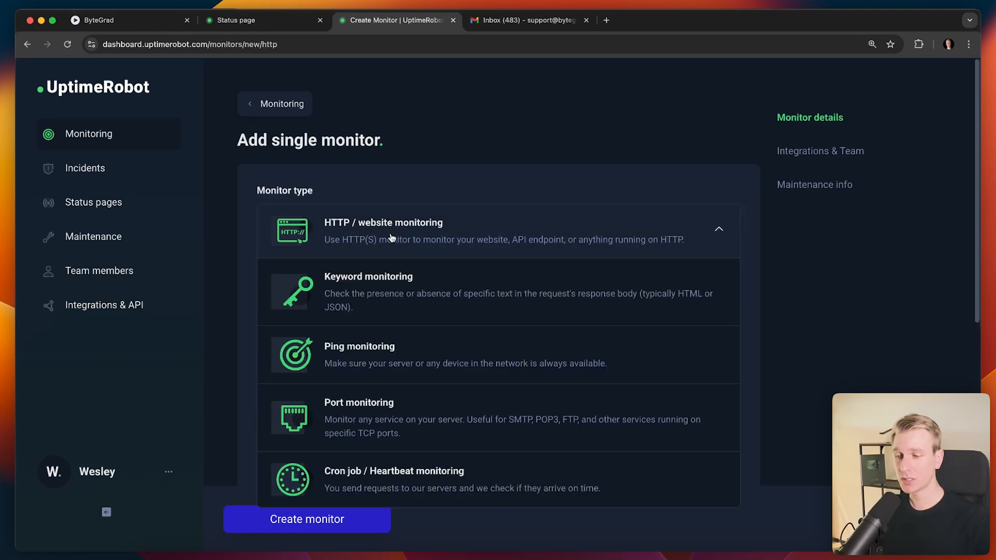
mouse_move(639, 245)
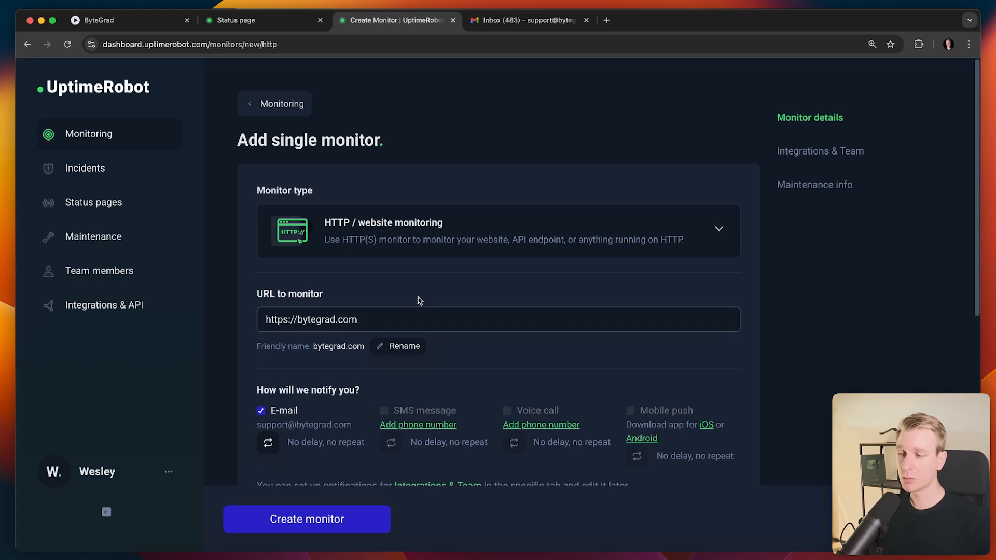
left_click(350, 319)
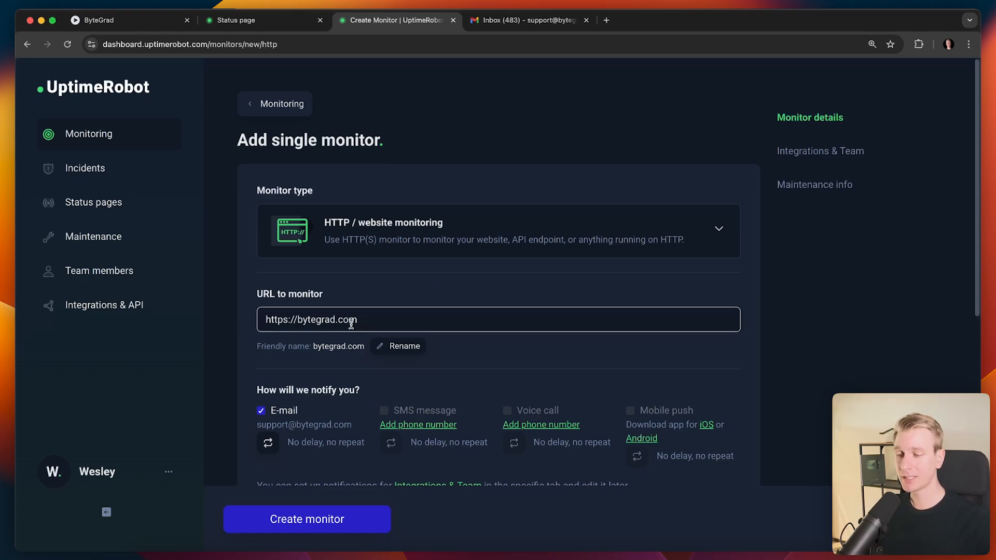
triple_click(312, 320)
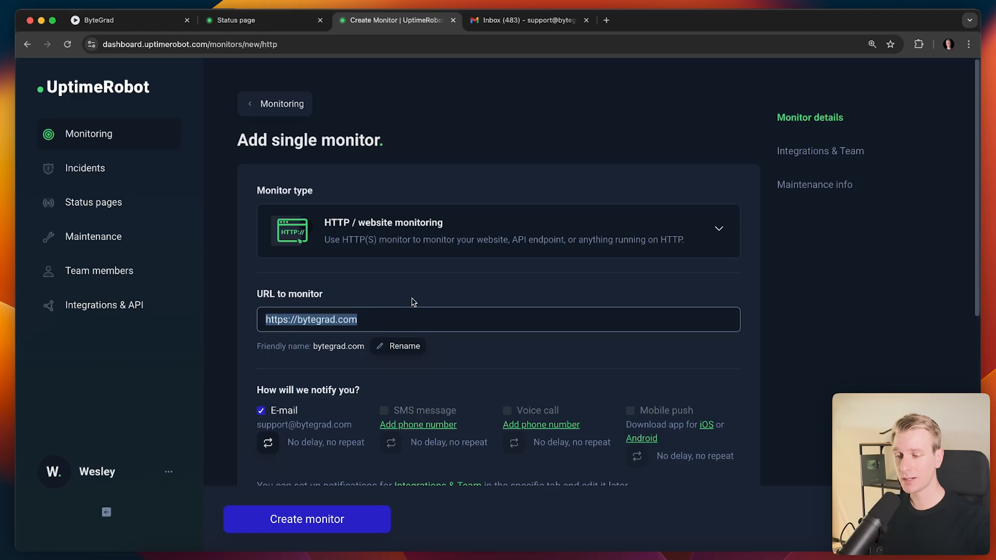
mouse_move(436, 287)
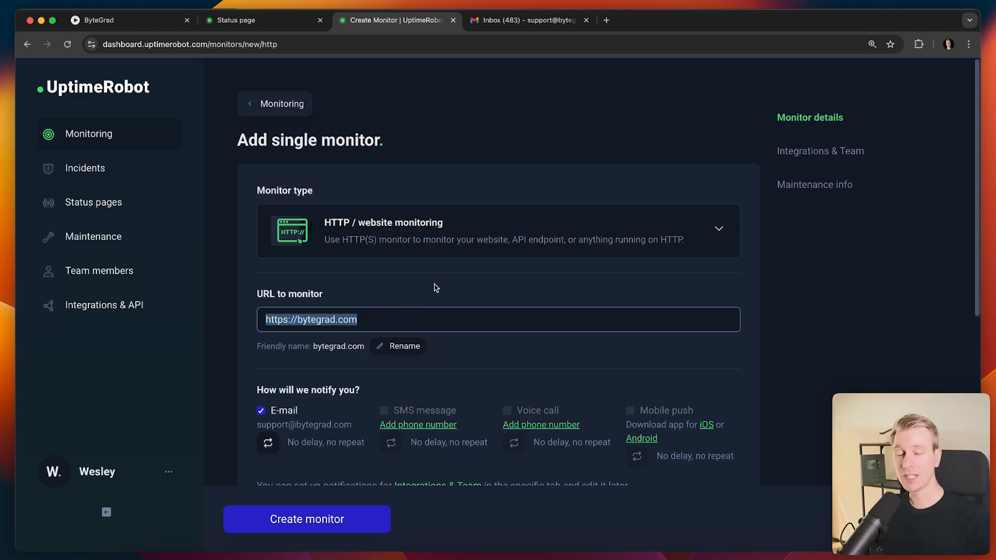
- Confirm on the bytegrad.com site that the page request answers 200 OK, then return to the form
left_click(126, 19)
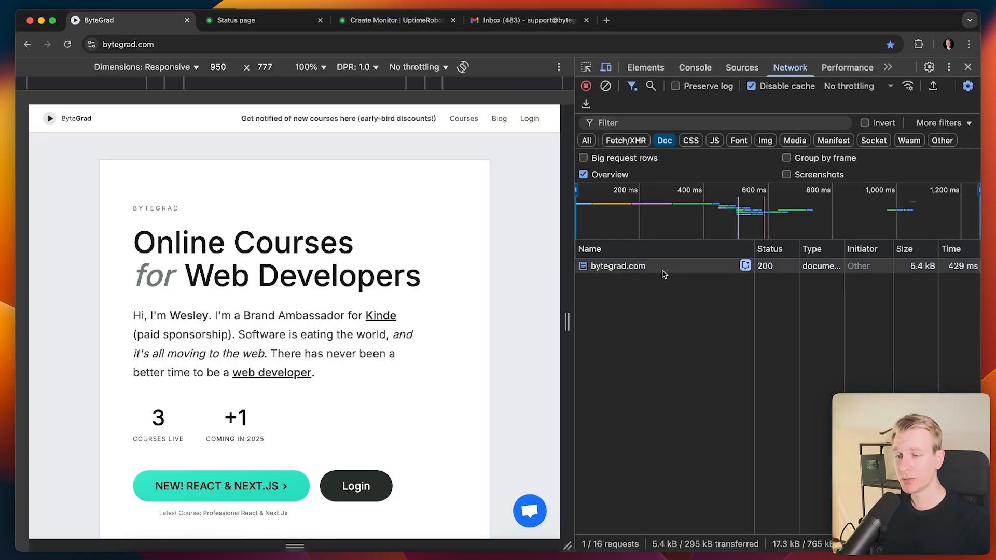
left_click(616, 266)
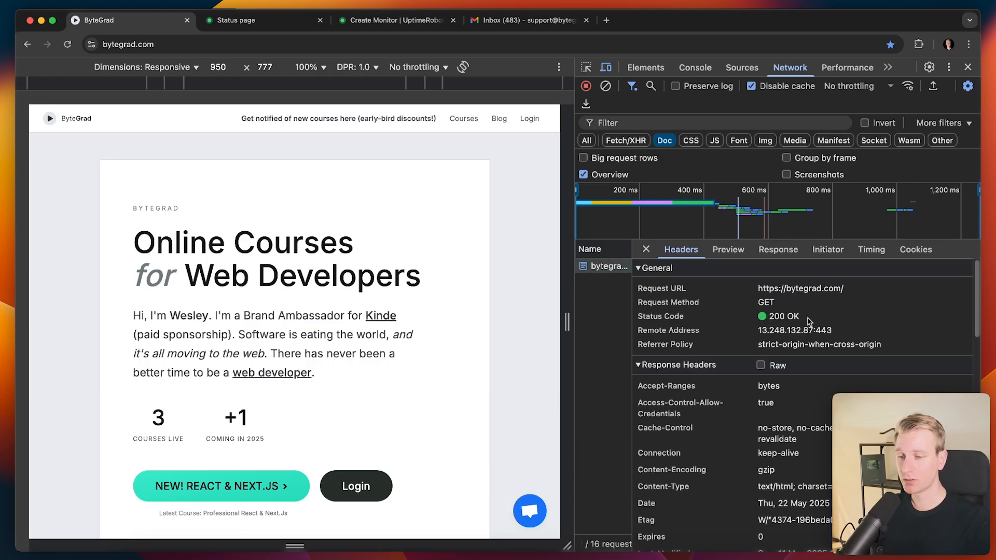
left_click(394, 19)
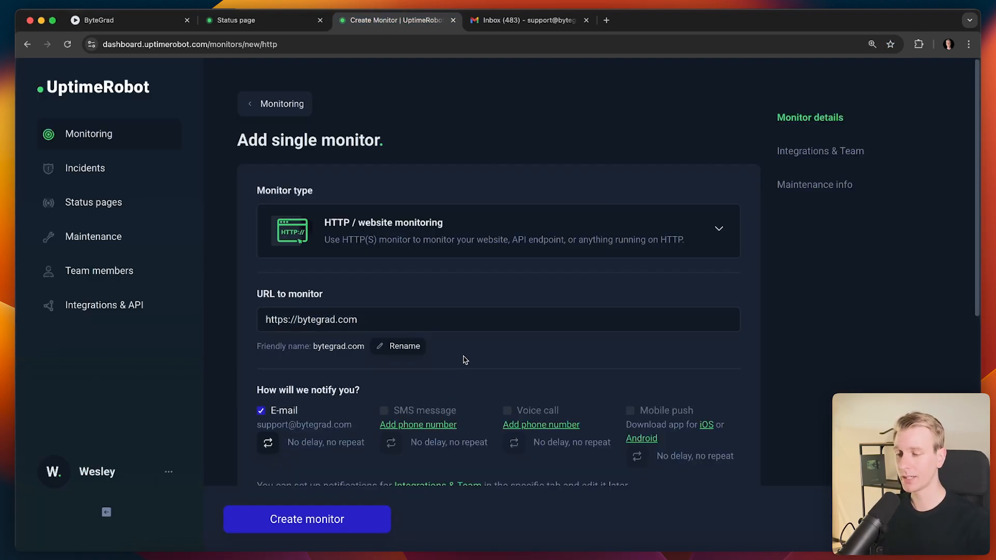
mouse_move(771, 309)
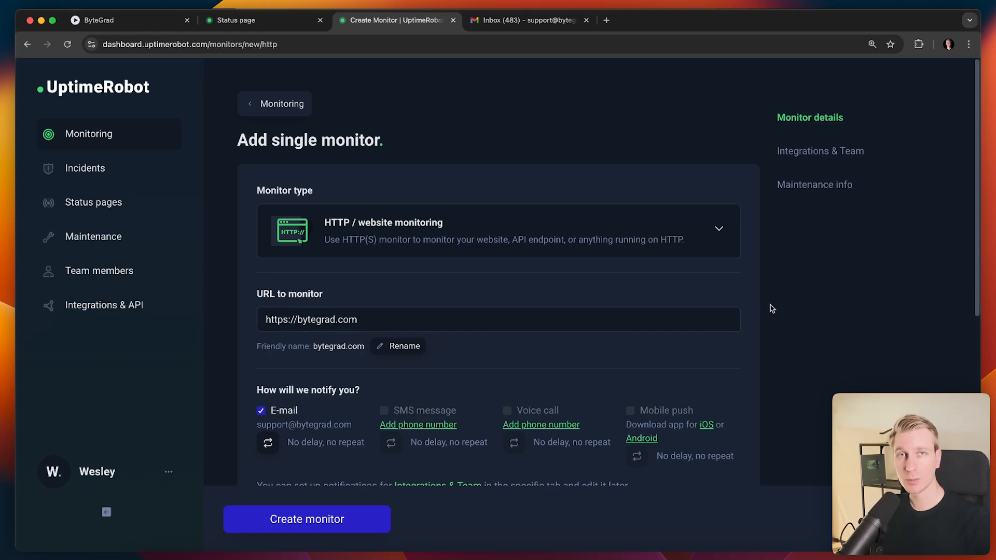
- Keep email alerts, 30-second interval and default region, and expand the SSL and domain expiry checks
scroll("down", 3)
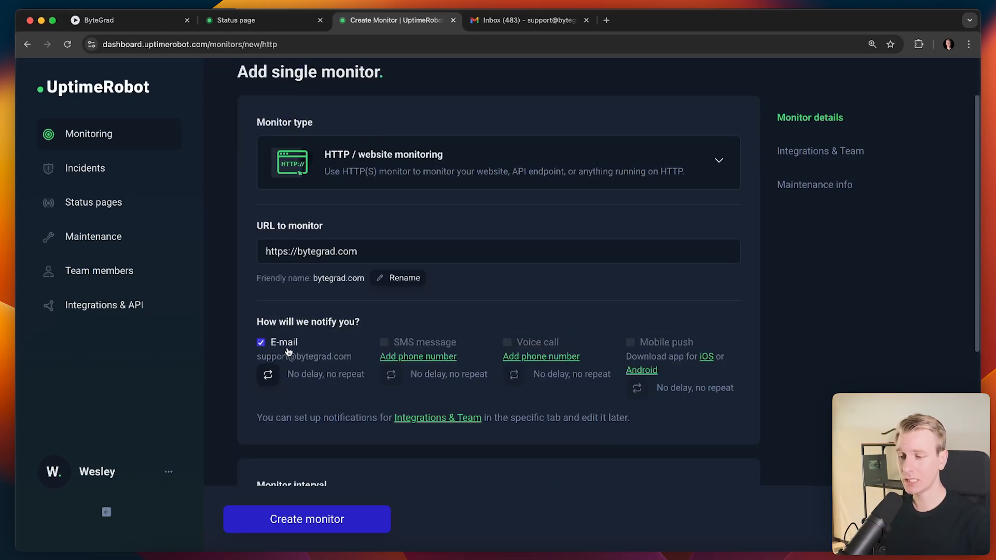
scroll("down", 3)
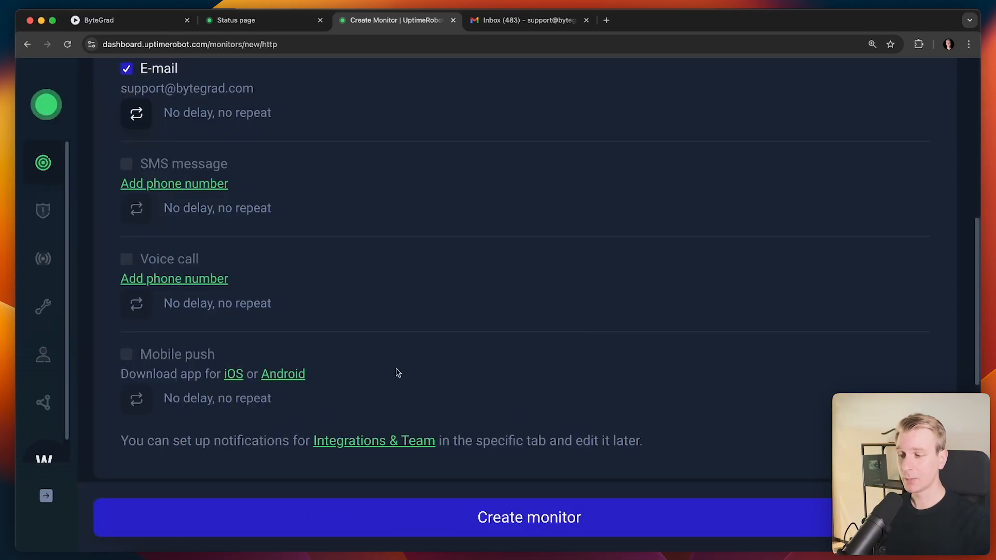
mouse_move(228, 366)
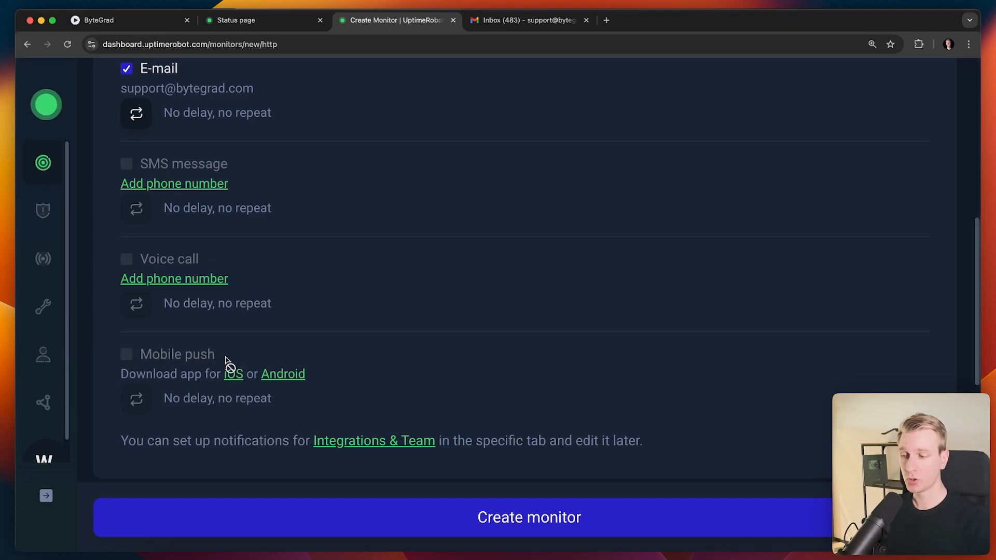
mouse_move(353, 368)
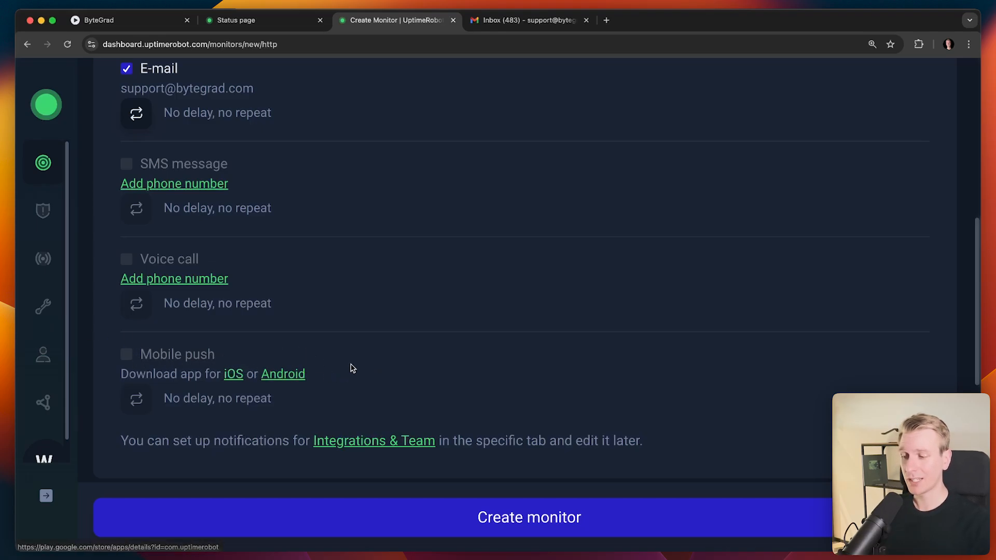
scroll("down", 3)
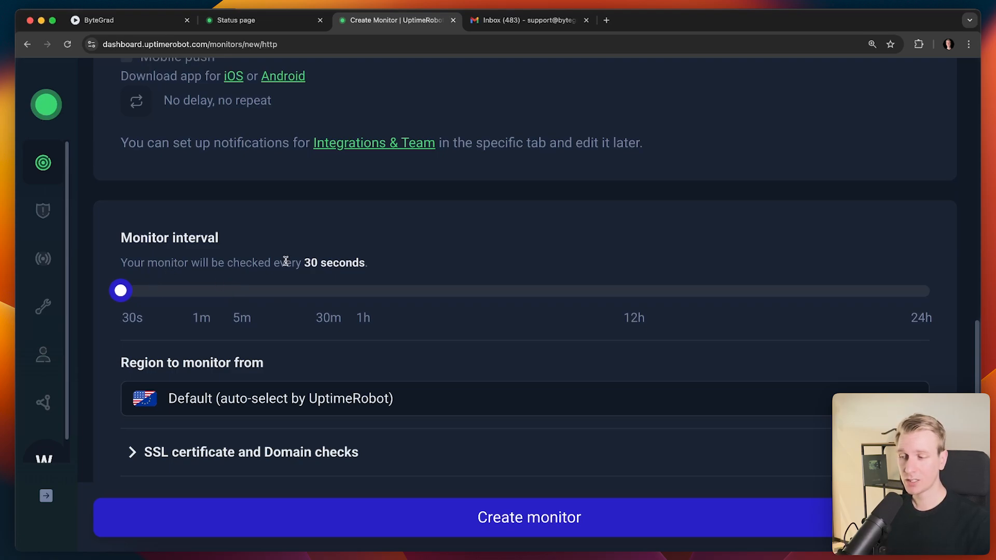
scroll("down", 3)
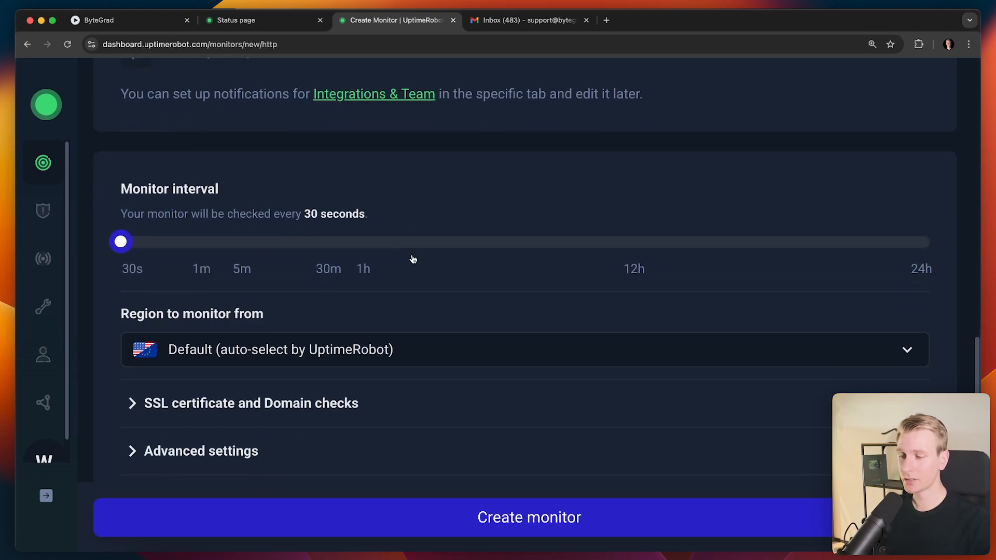
scroll("down", 3)
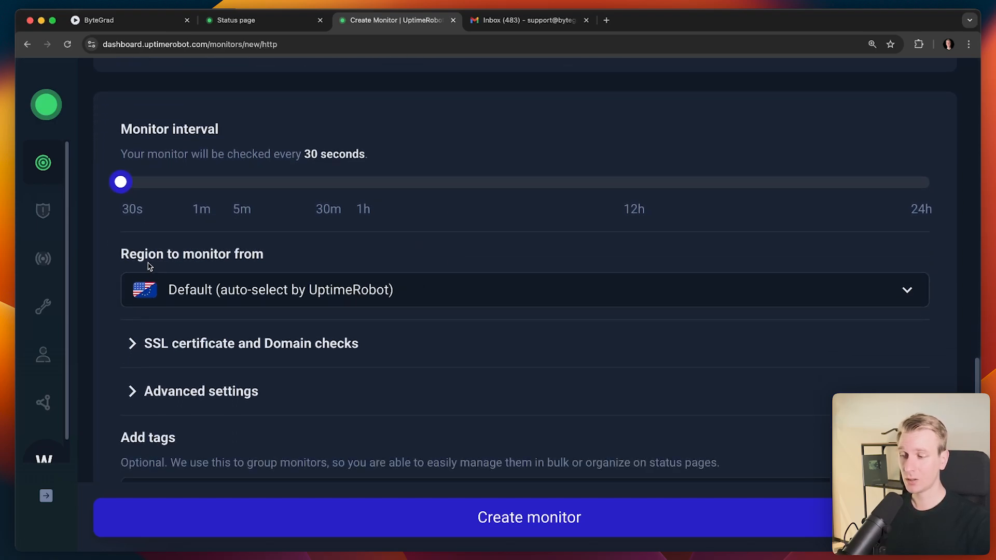
mouse_move(277, 262)
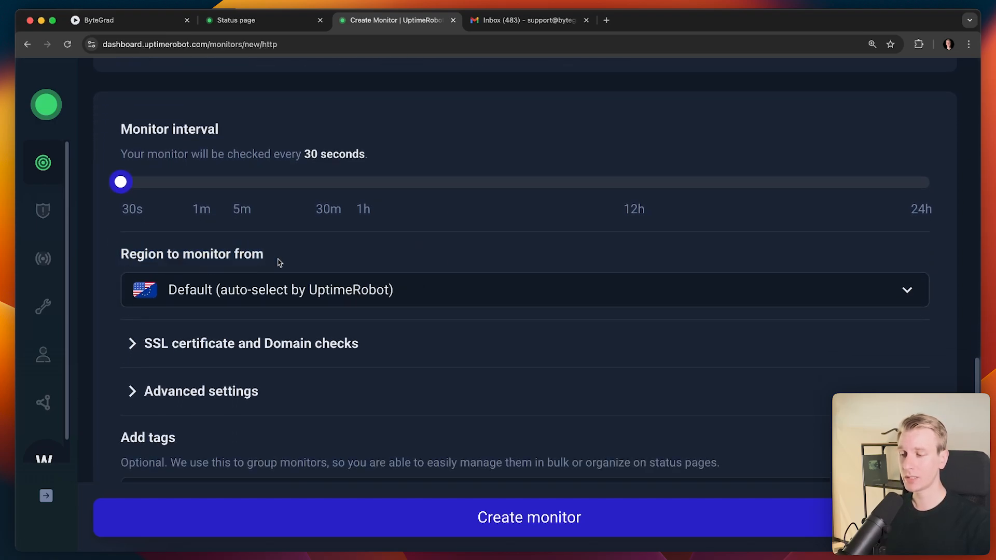
mouse_move(276, 274)
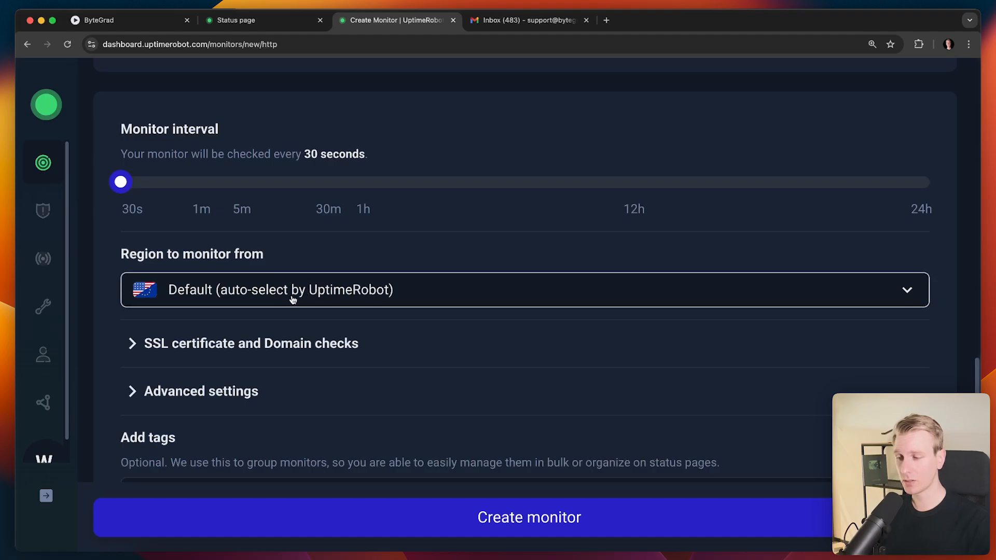
left_click(524, 289)
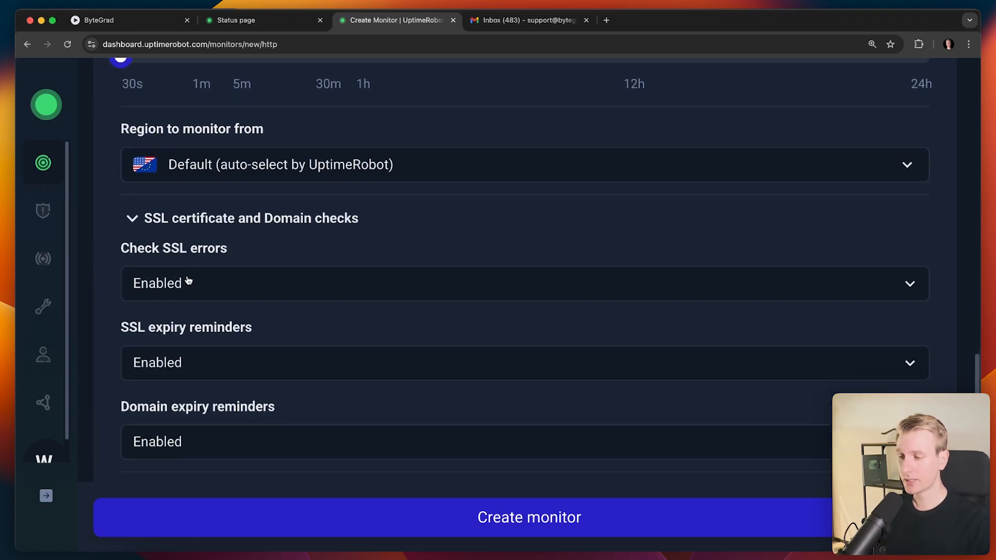
- Expand Advanced settings showing the 30-second request timeout, glancing at the bytegrad.com request details
left_click(251, 218)
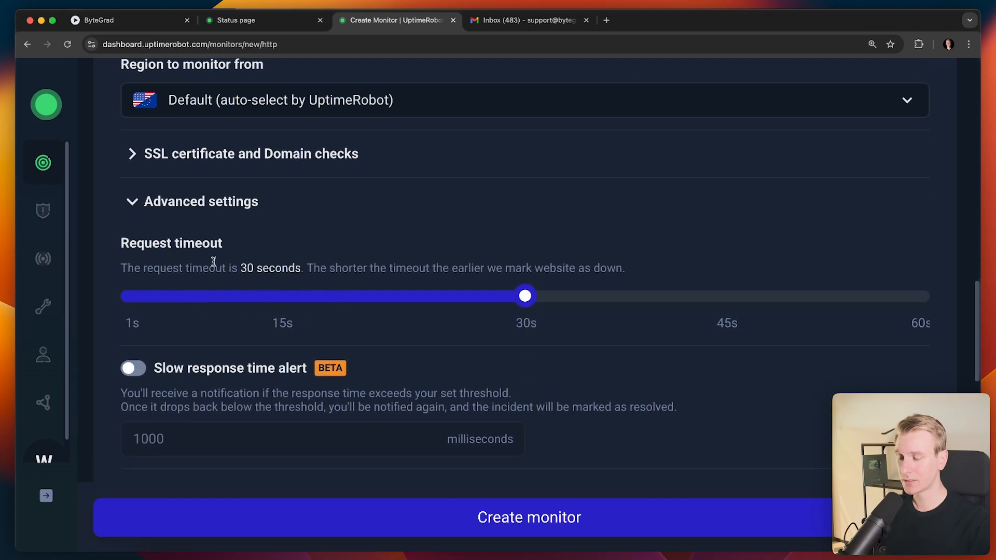
scroll("down", 3)
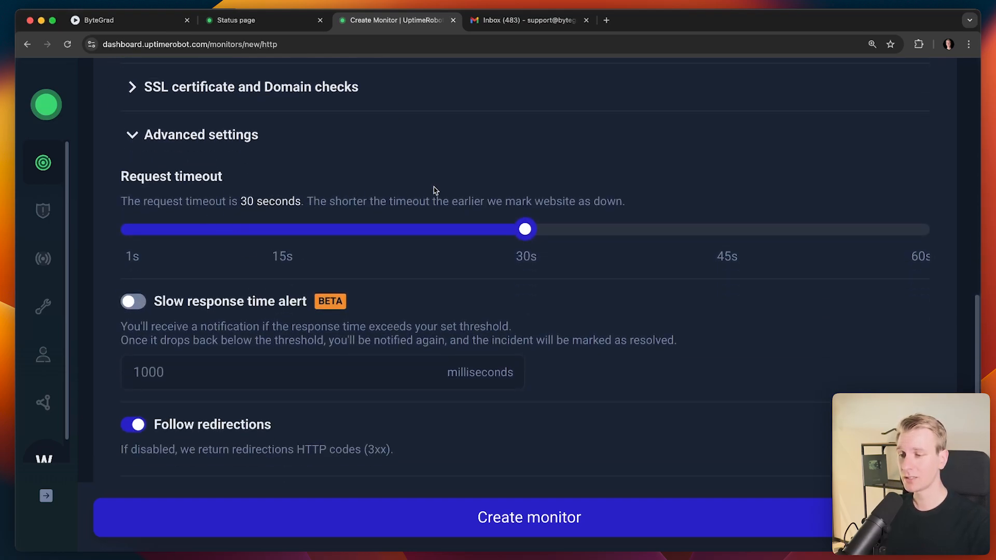
mouse_move(174, 138)
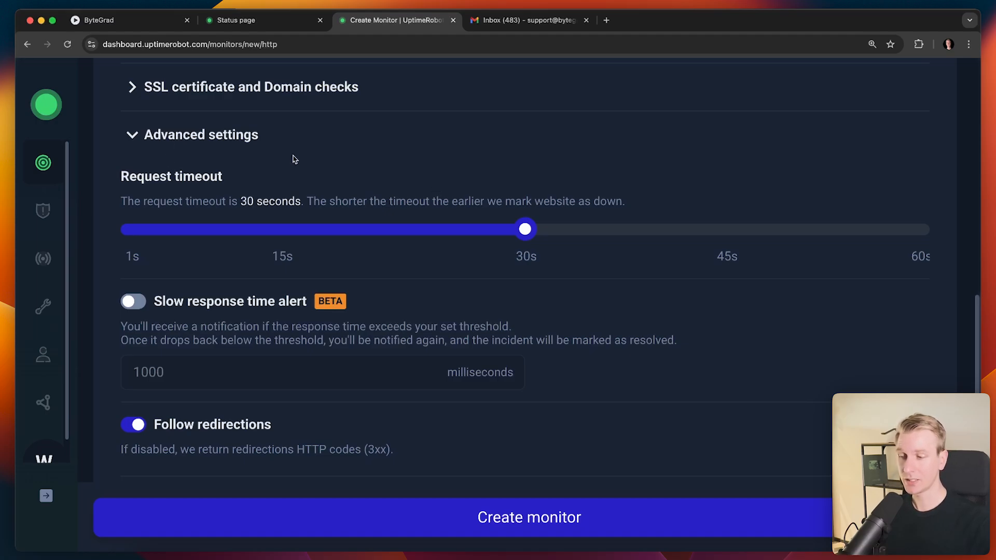
scroll("down", 3)
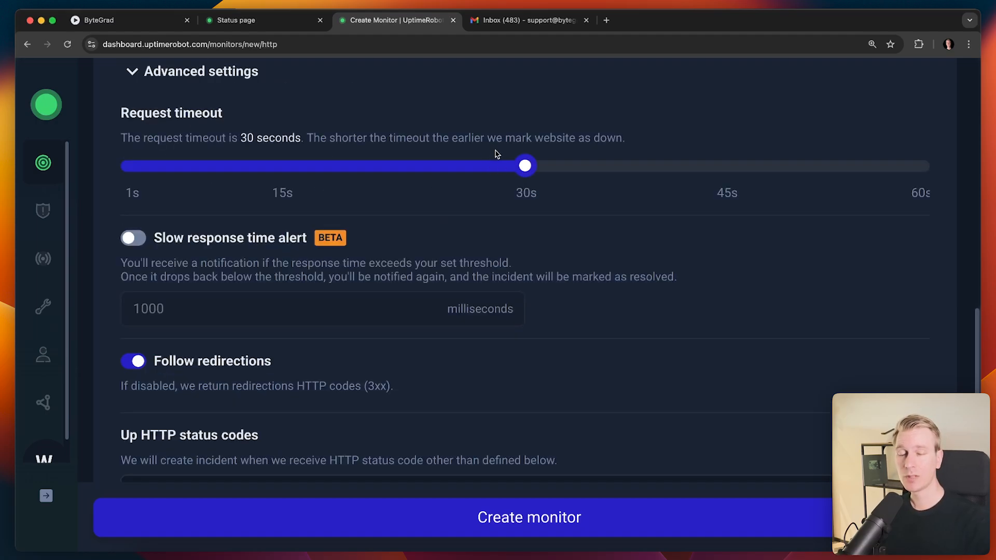
mouse_move(503, 157)
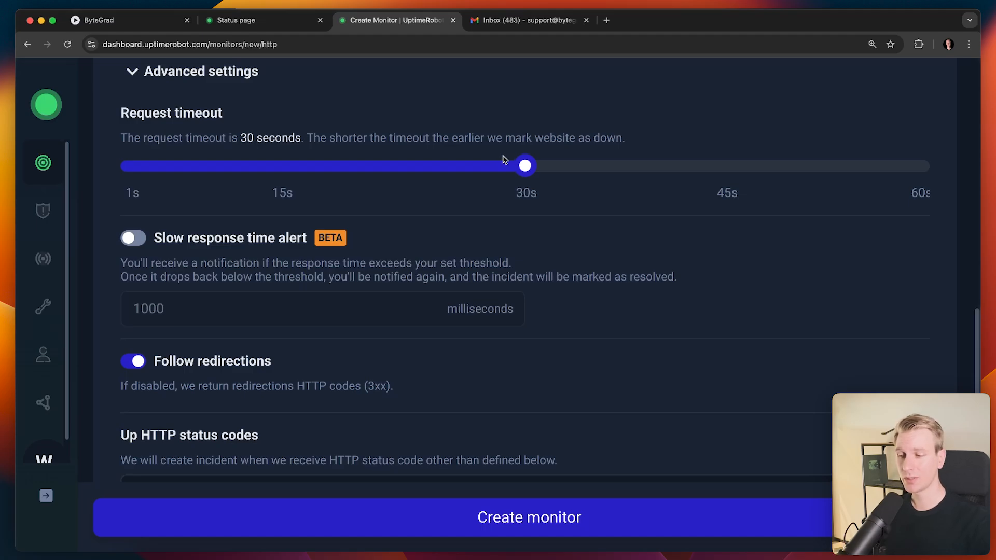
left_click(101, 20)
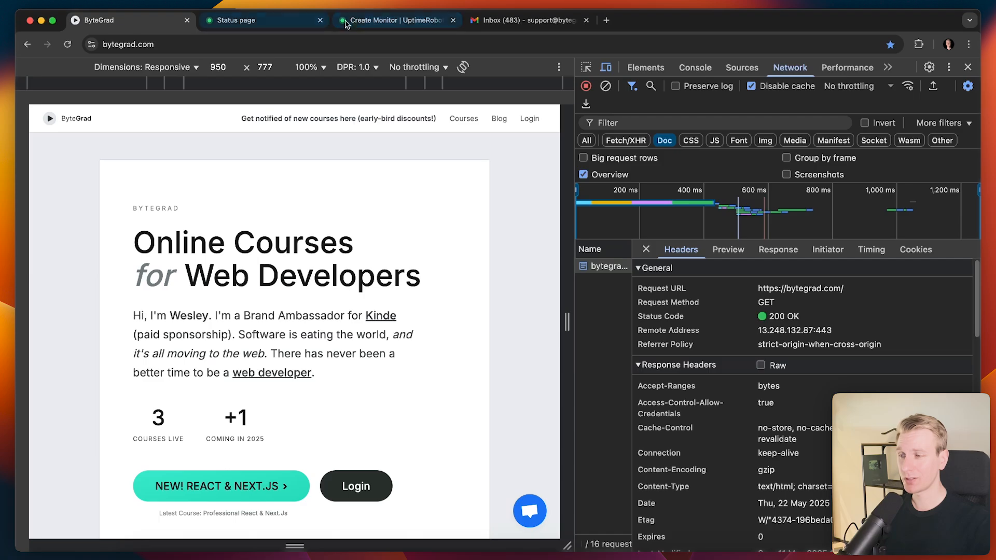
left_click(394, 19)
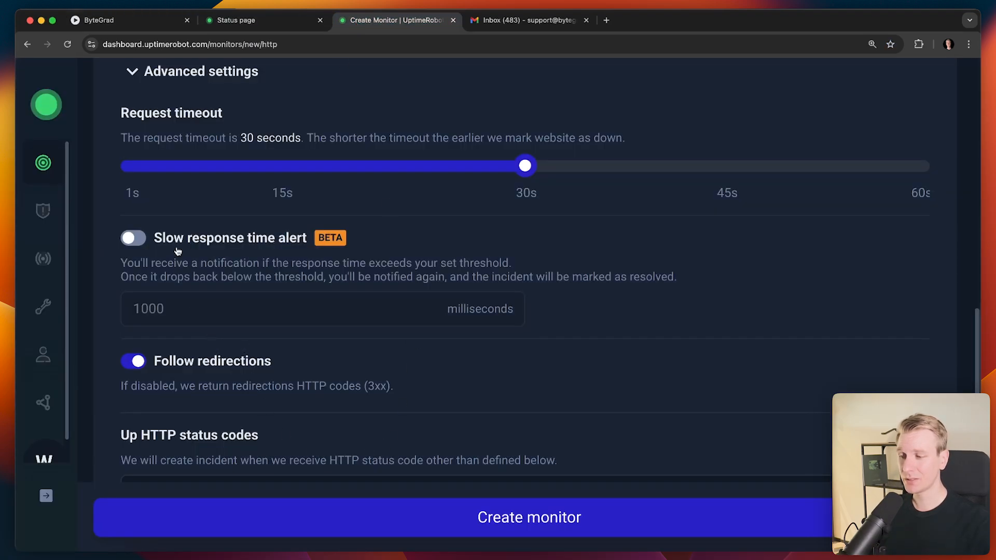
- Review redirect following, 2xx/3xx up status codes and the HEAD request method settings
left_click(132, 238)
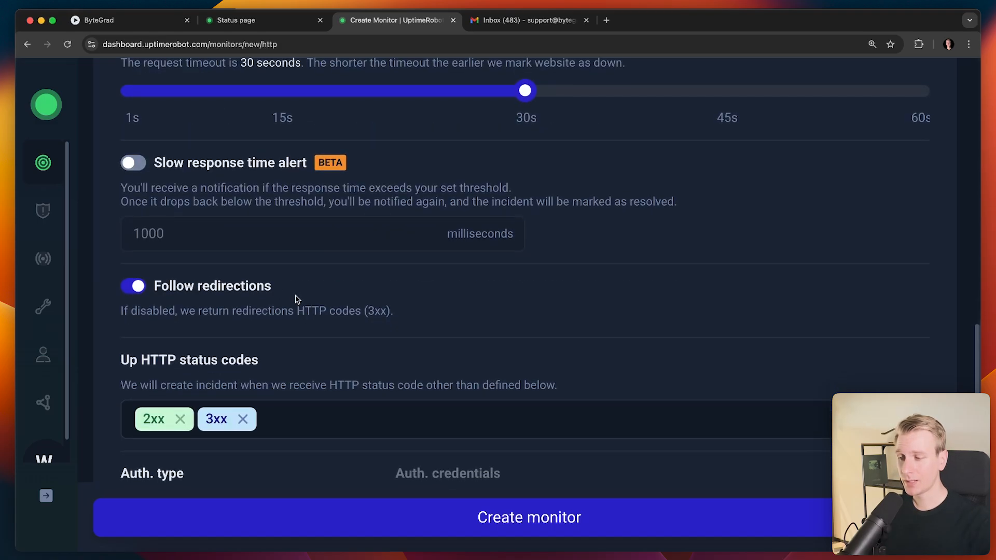
scroll("down", 3)
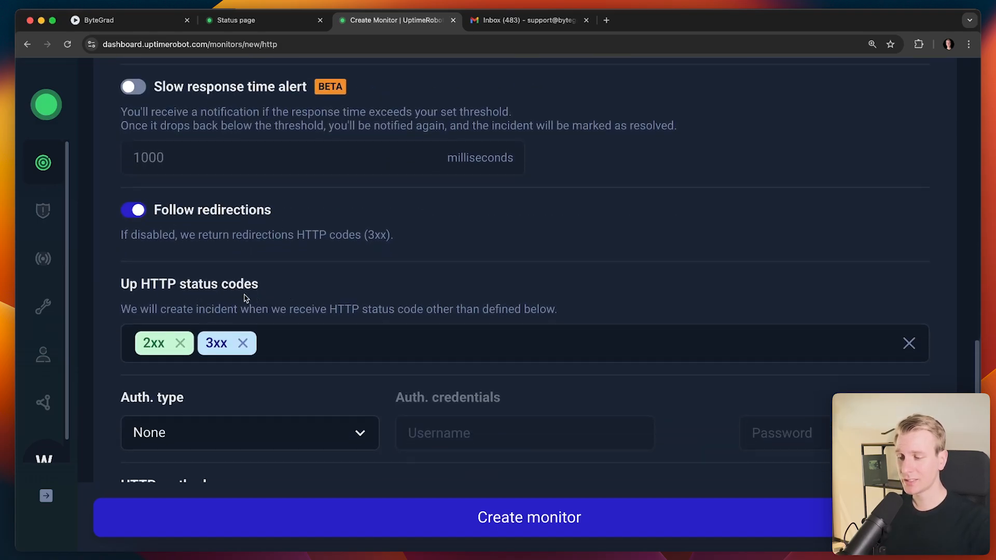
scroll("down", 3)
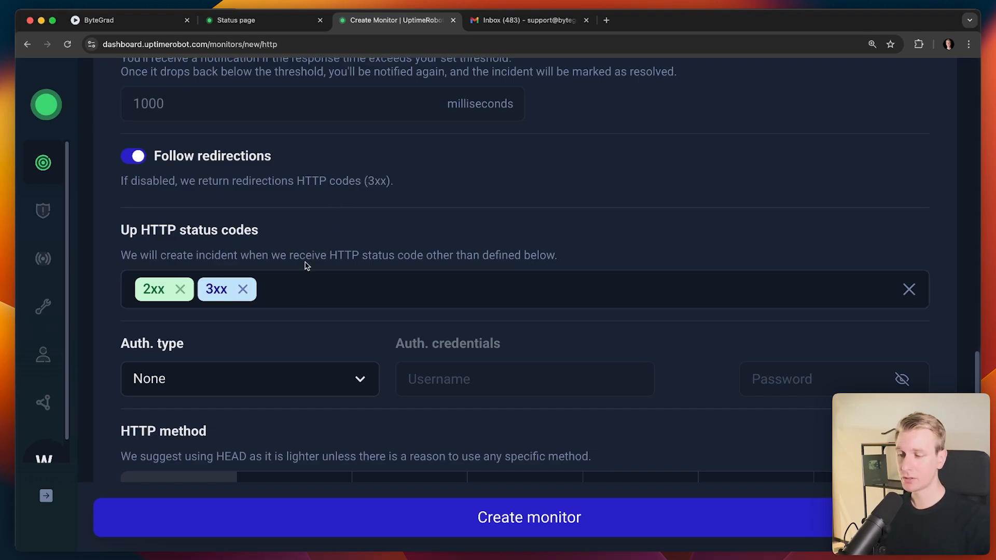
mouse_move(391, 244)
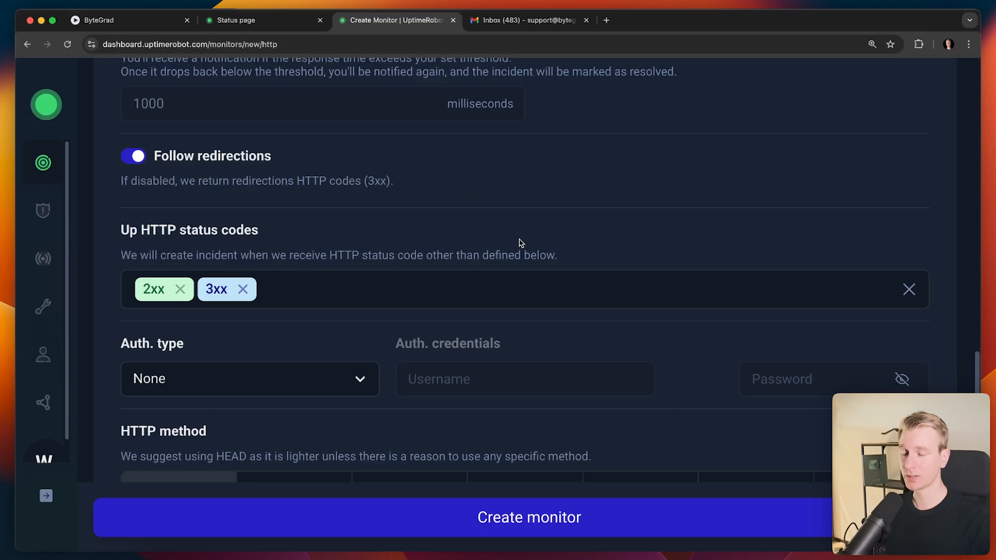
scroll("down", 3)
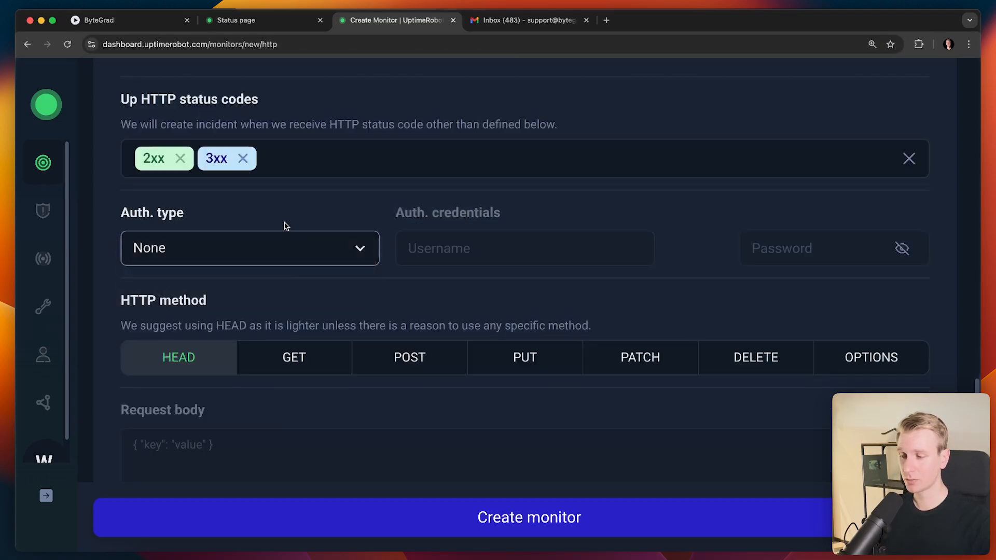
scroll("down", 3)
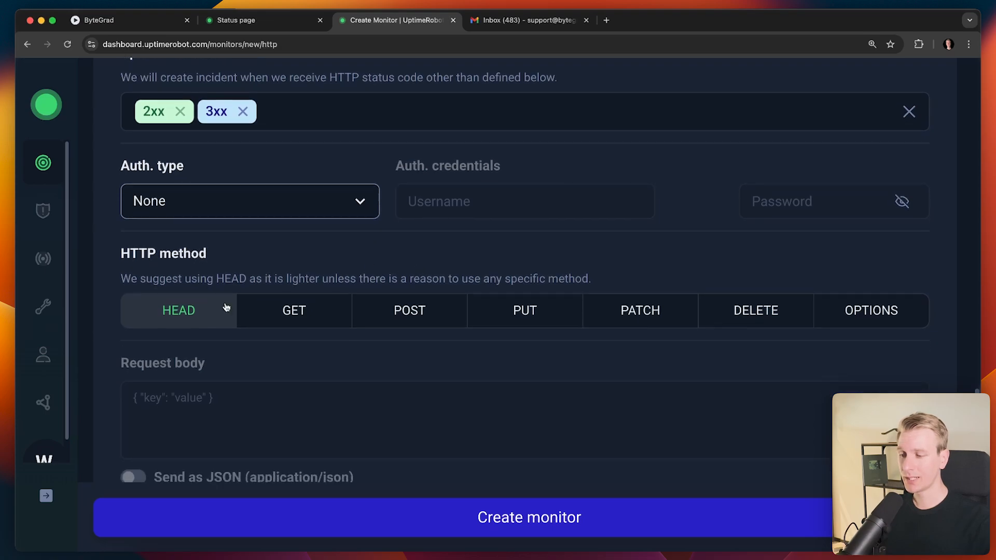
scroll("down", 3)
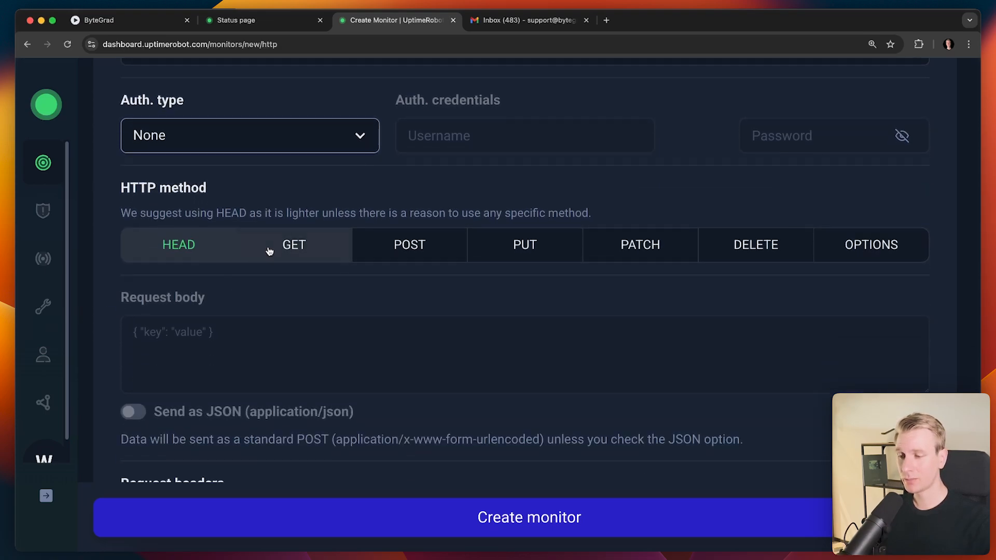
scroll("down", 3)
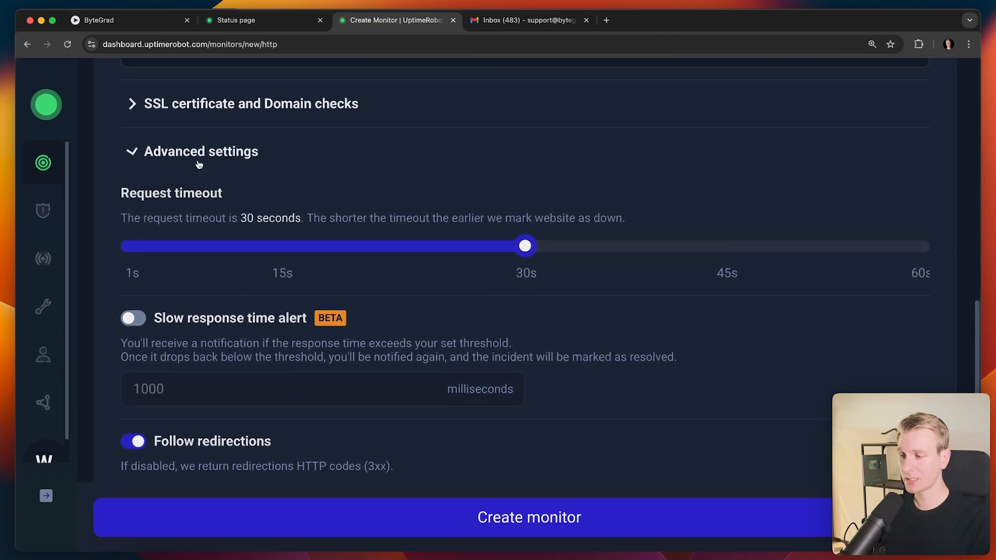
- Create the new 30-second bytegrad.com monitor
left_click(200, 152)
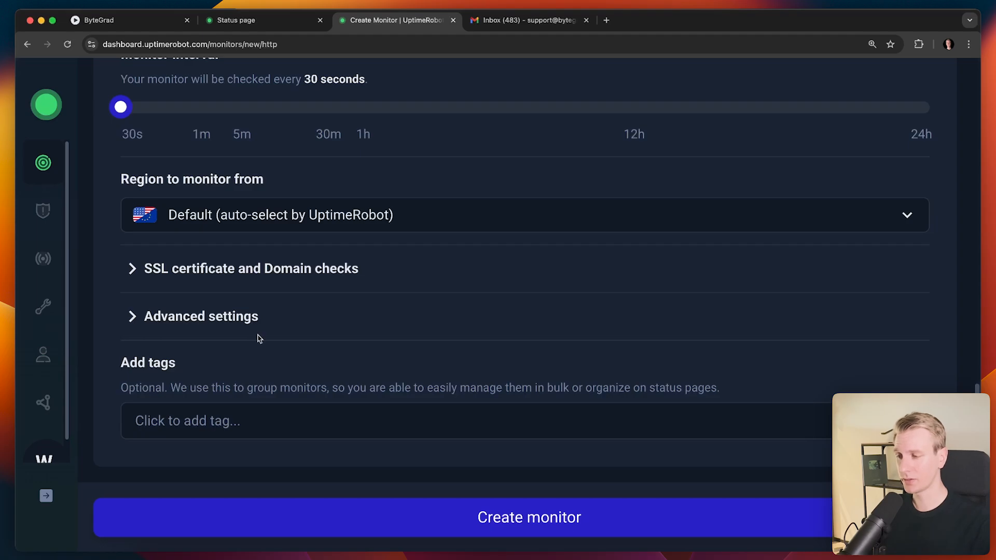
left_click(528, 517)
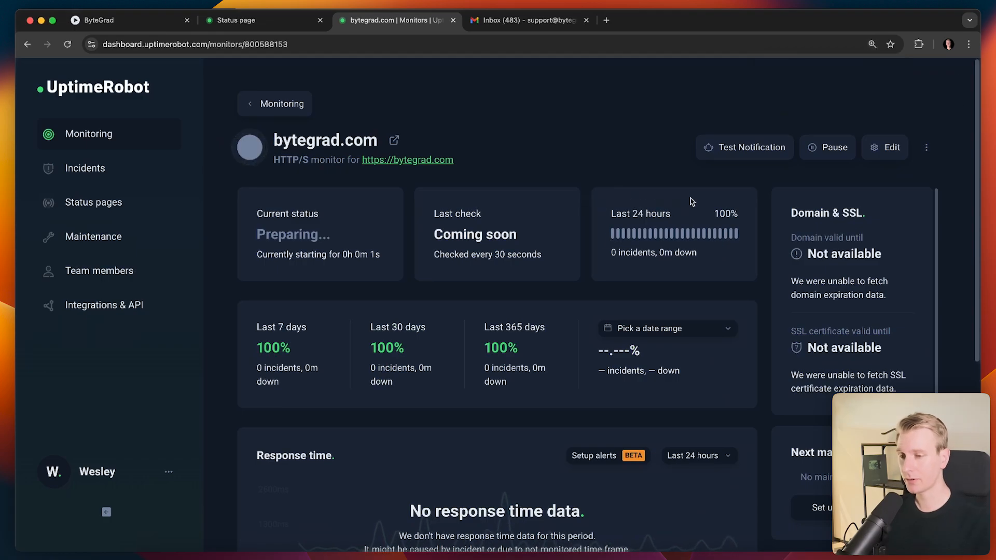
mouse_move(68, 134)
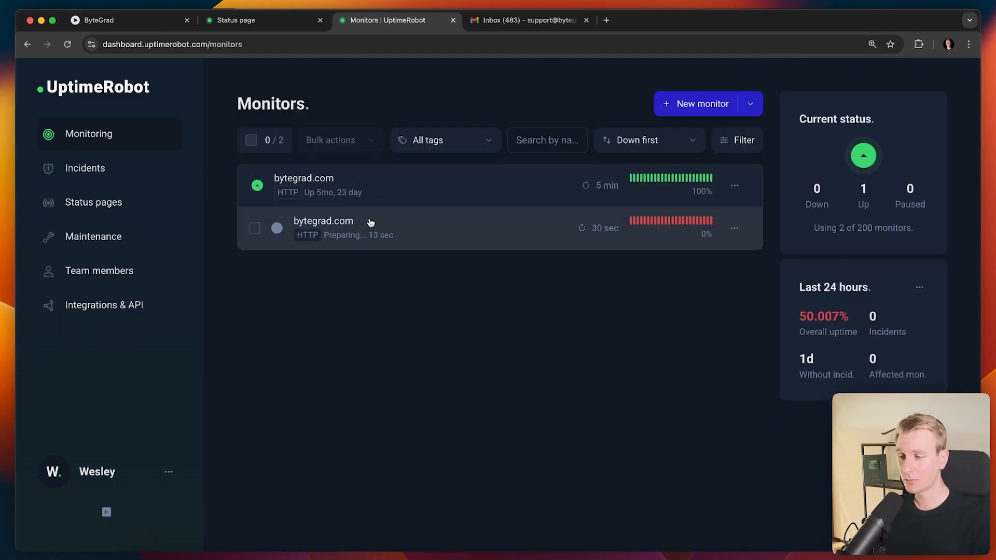
- Delete the duplicate monitor and show the original bytegrad.com monitor's details
left_click(733, 227)
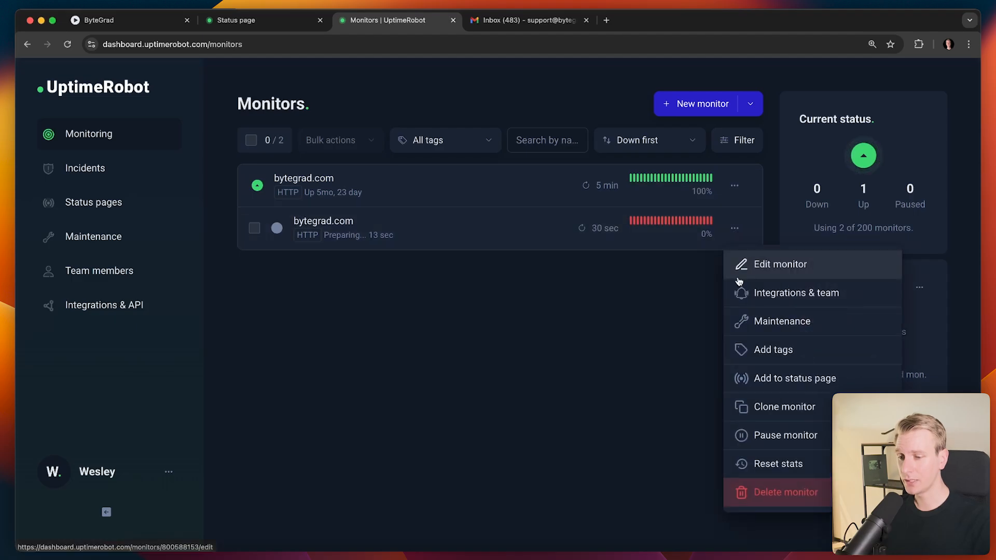
left_click(784, 492)
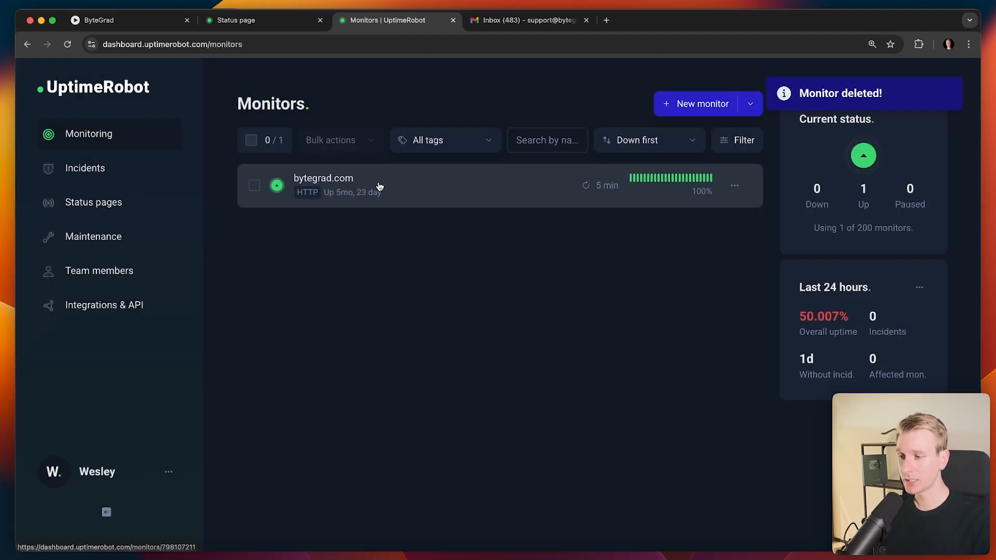
left_click(324, 185)
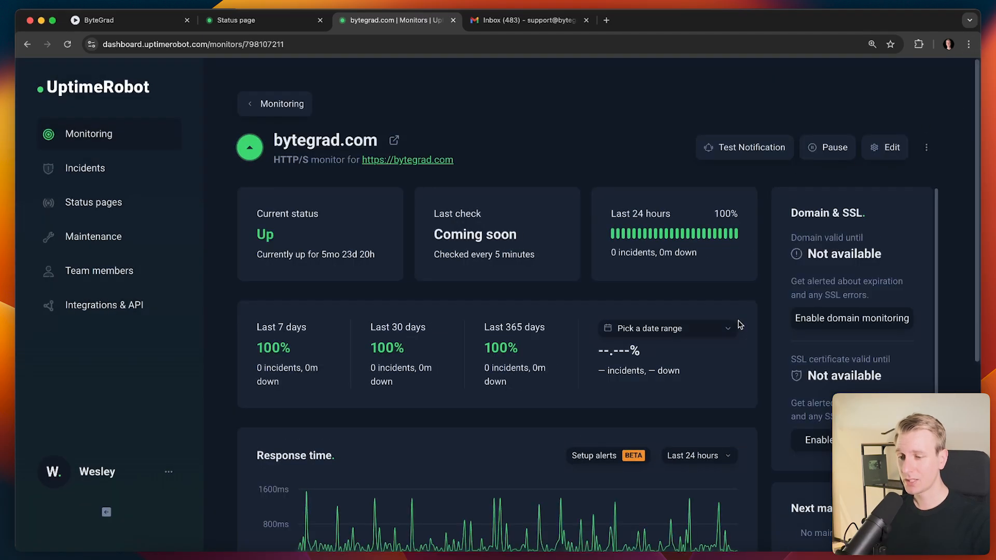
mouse_move(336, 117)
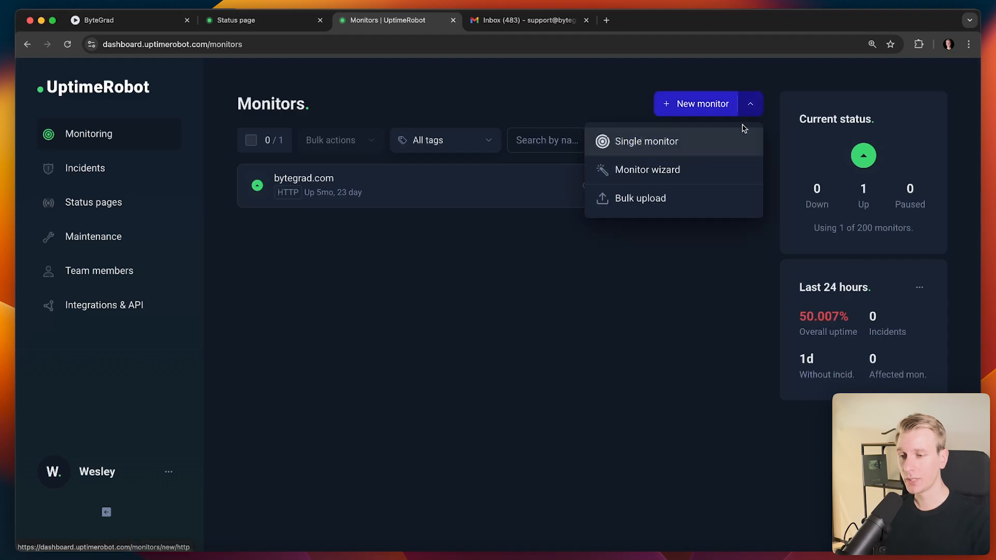
- Run the Monitor wizard for bytegrad.com and review its 10 suggested critical pages
left_click(641, 170)
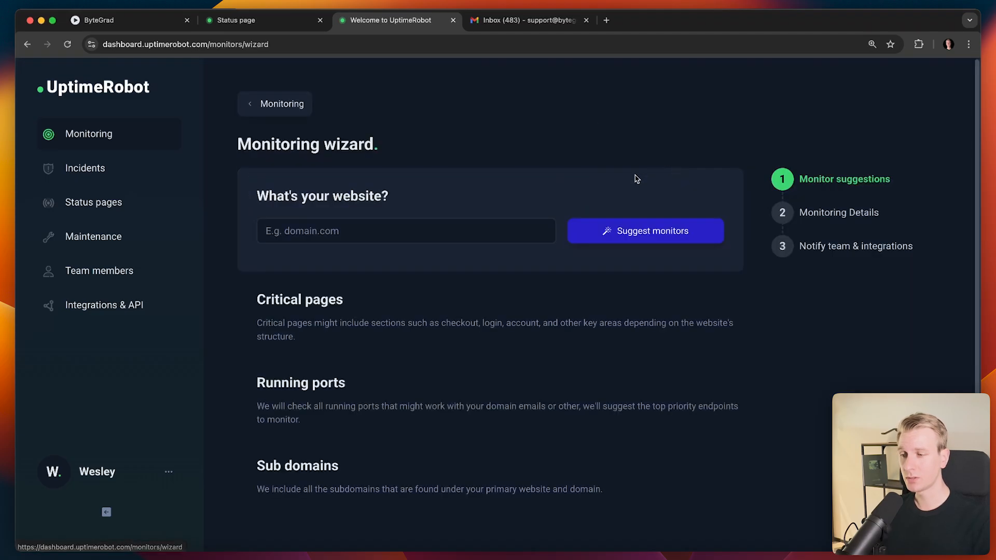
left_click(405, 230)
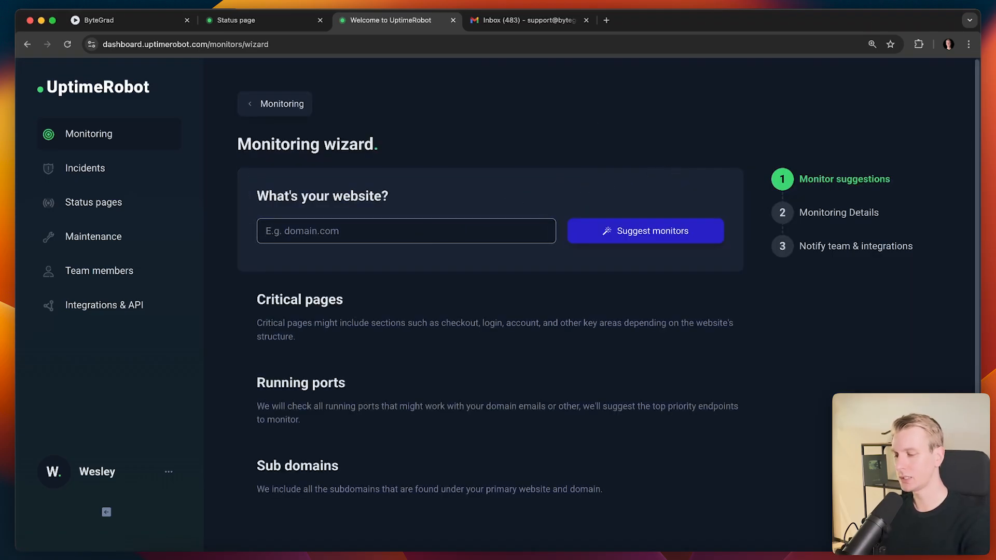
type("bytegrad.com")
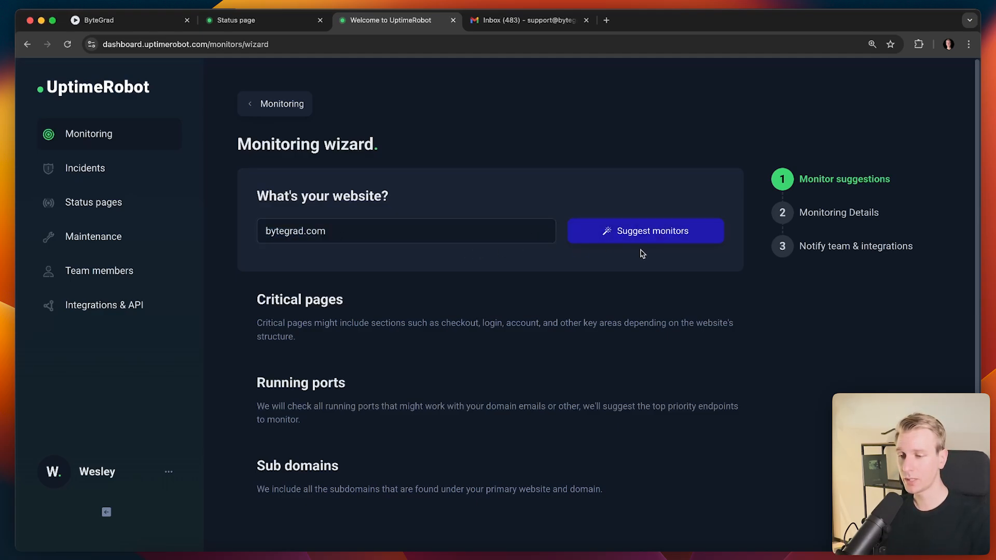
left_click(644, 230)
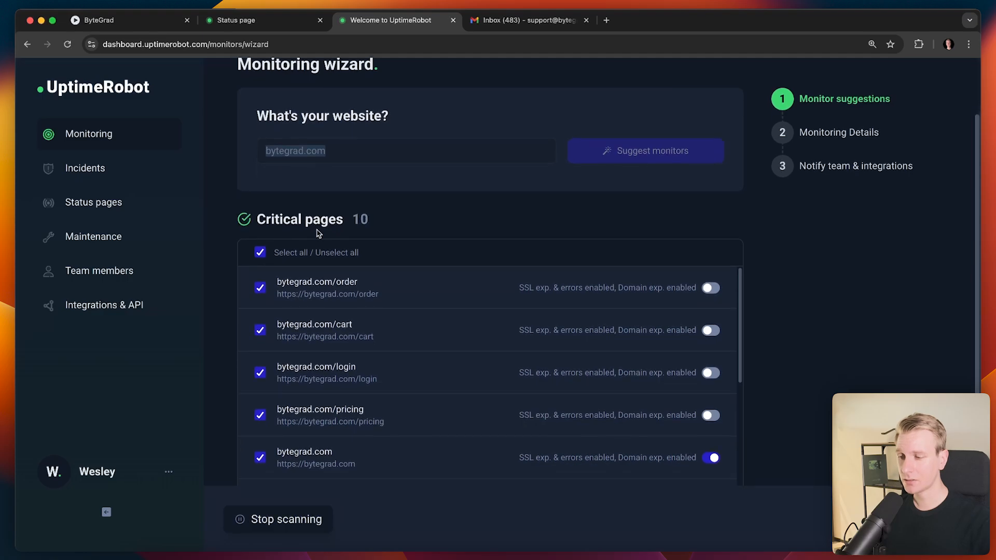
scroll("down", 3)
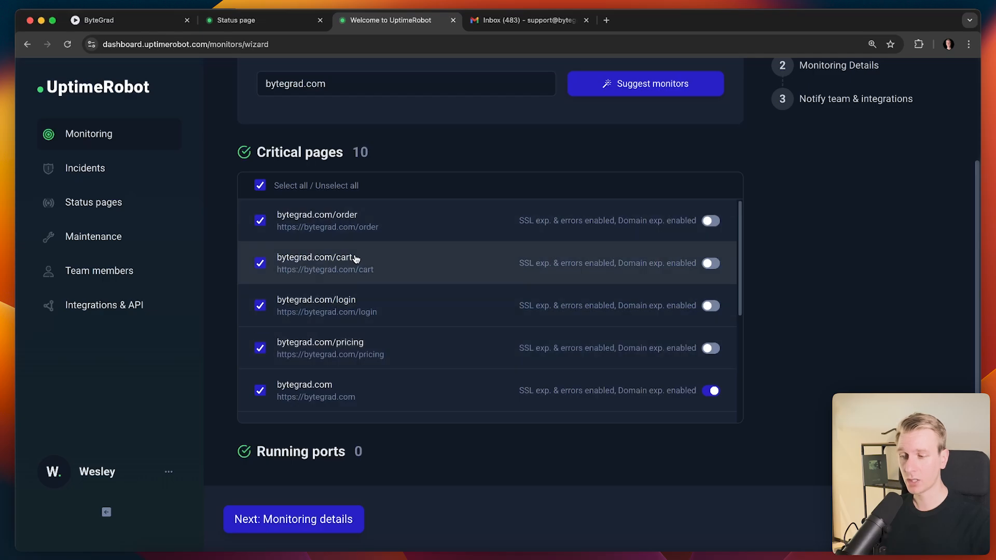
mouse_move(459, 288)
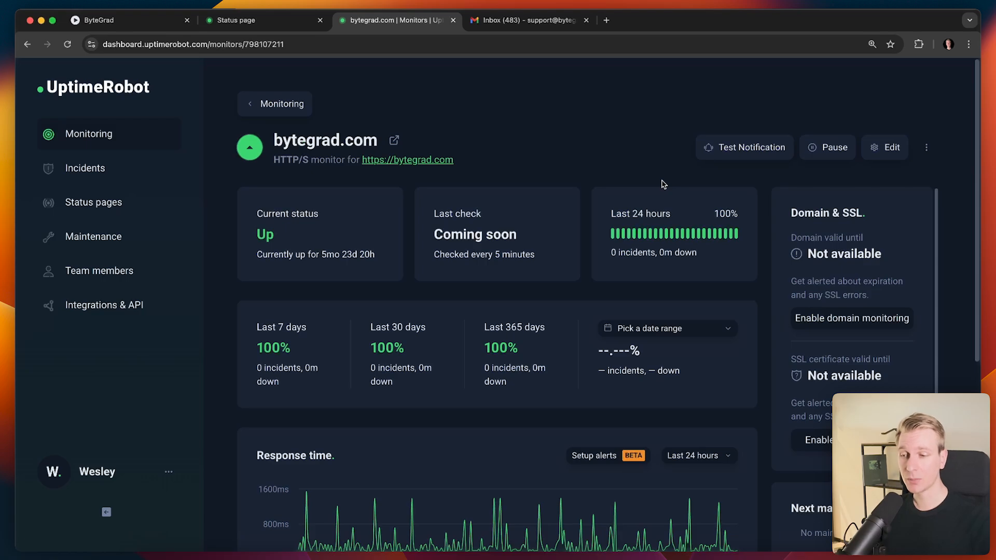
mouse_move(727, 234)
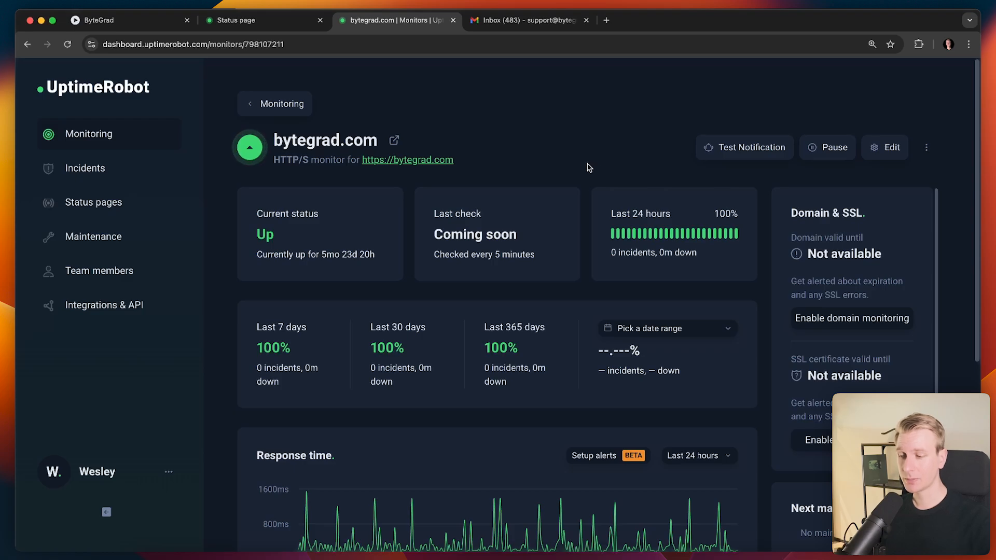
mouse_move(732, 176)
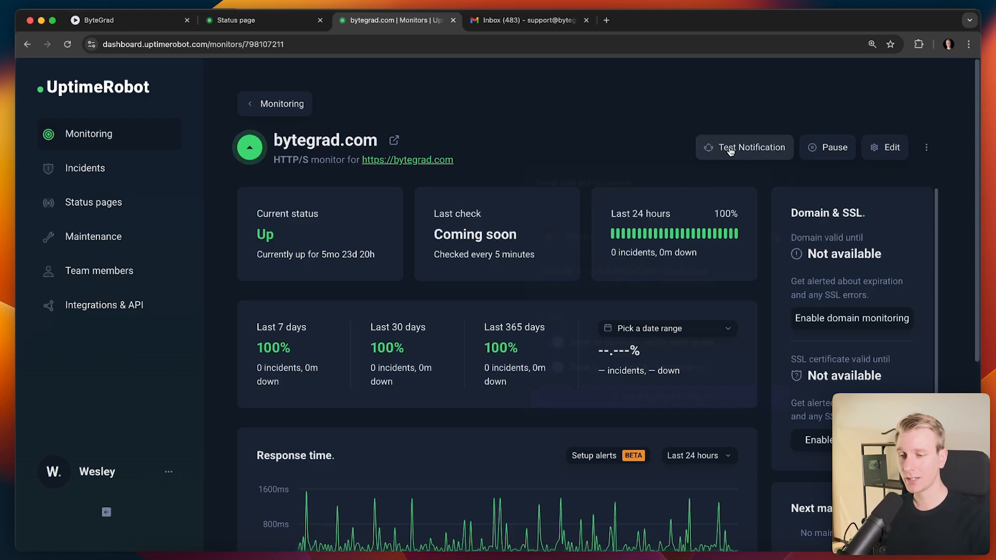
- Send test notifications for the bytegrad.com monitor and switch to the Gmail inbox
left_click(745, 148)
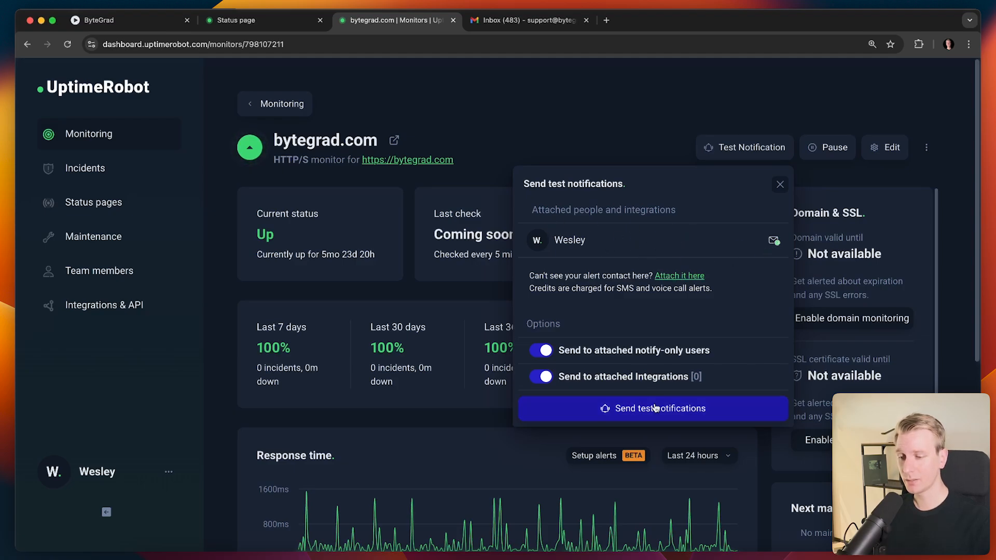
left_click(653, 408)
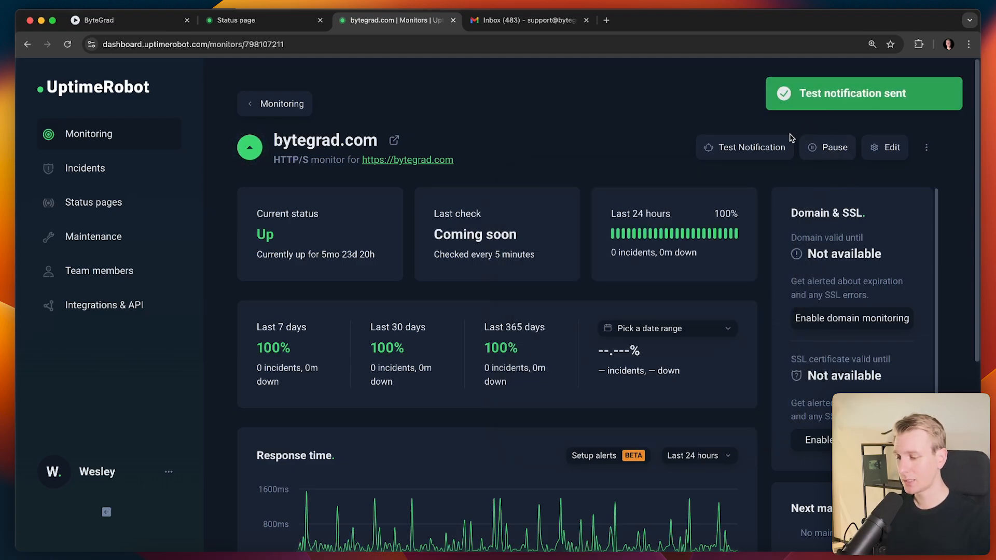
left_click(530, 19)
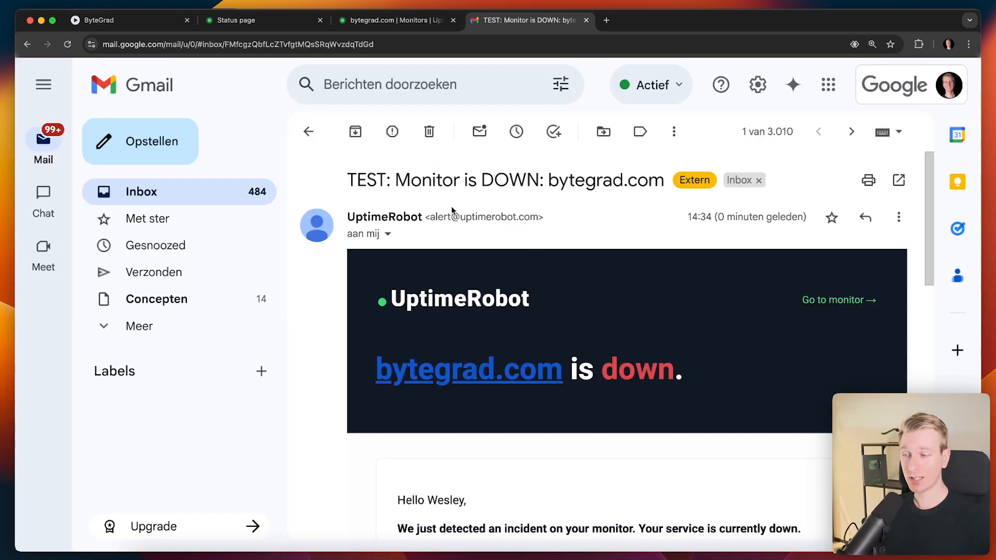
scroll("down", 3)
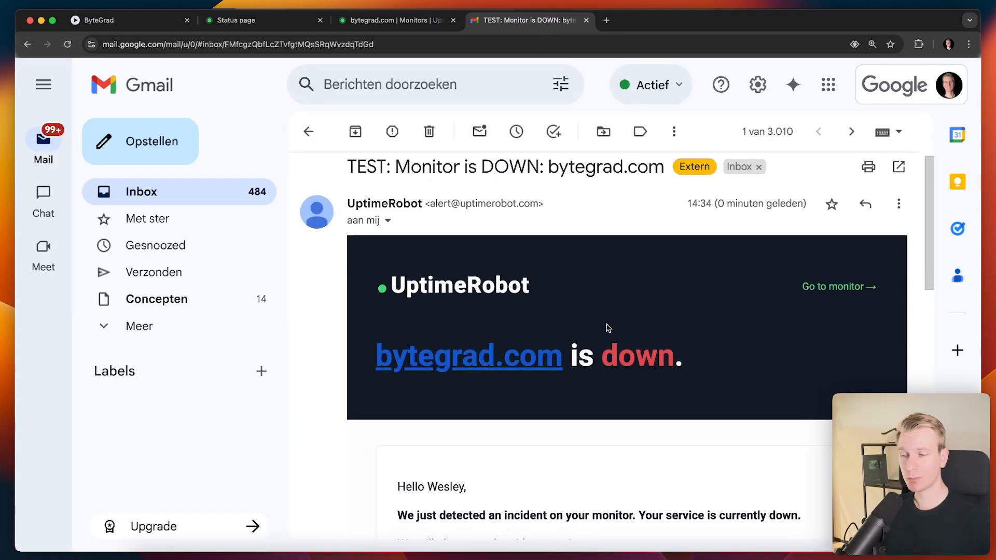
scroll("down", 3)
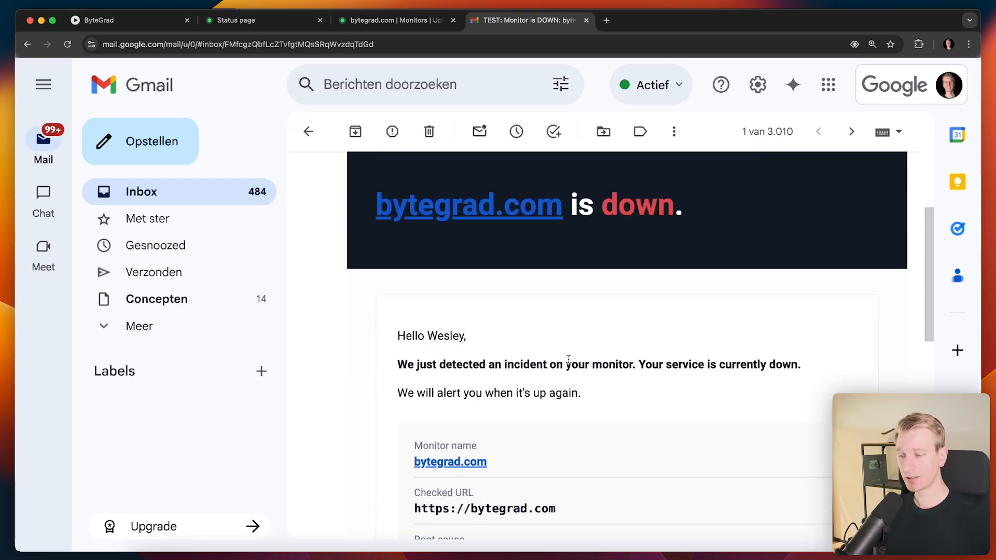
scroll("down", 3)
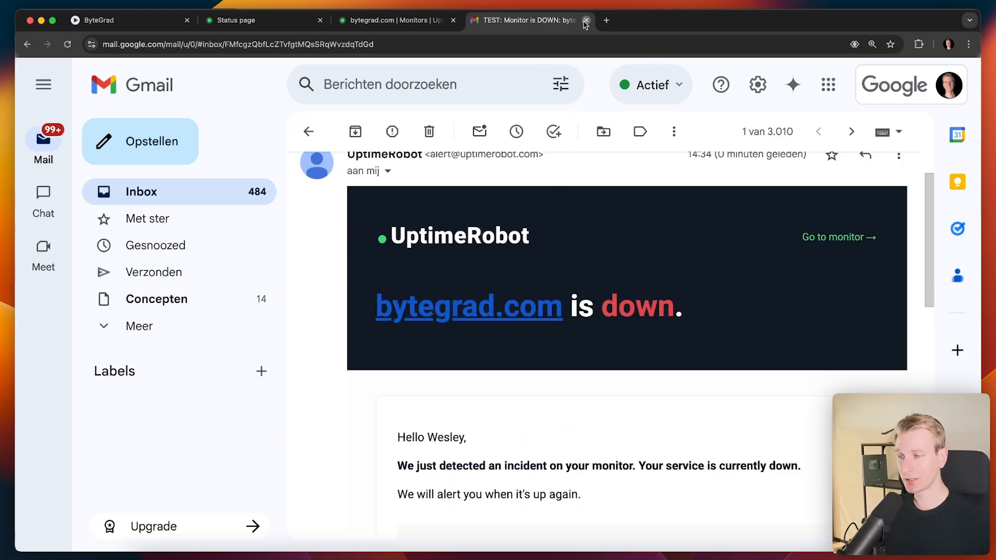
- Close the Gmail alert tab and the public status page, returning to the monitor details
left_click(585, 19)
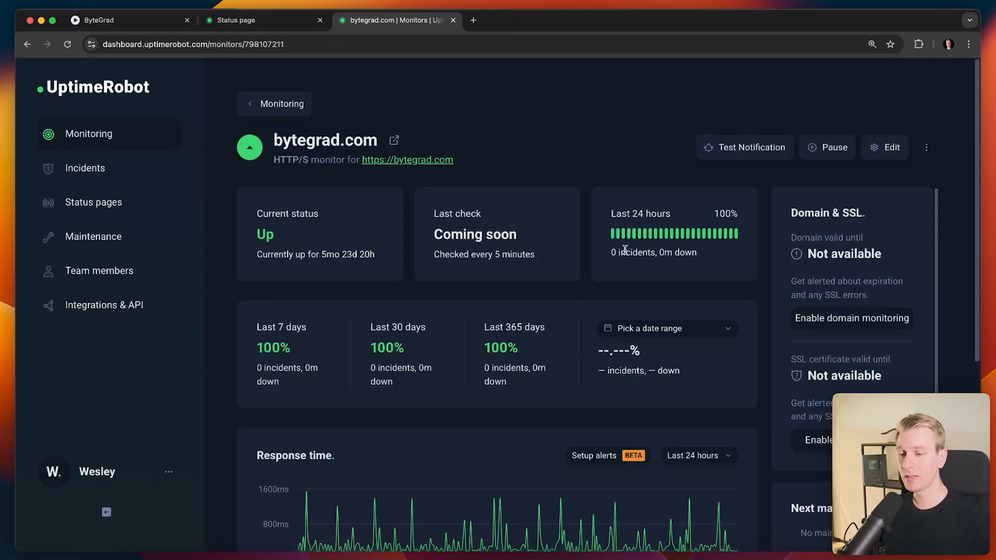
scroll("down", 3)
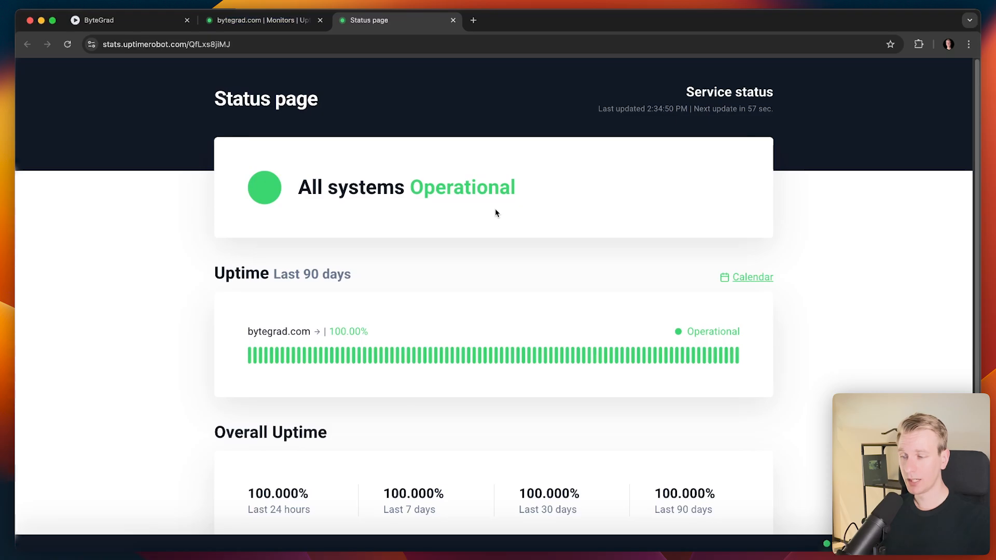
scroll("down", 3)
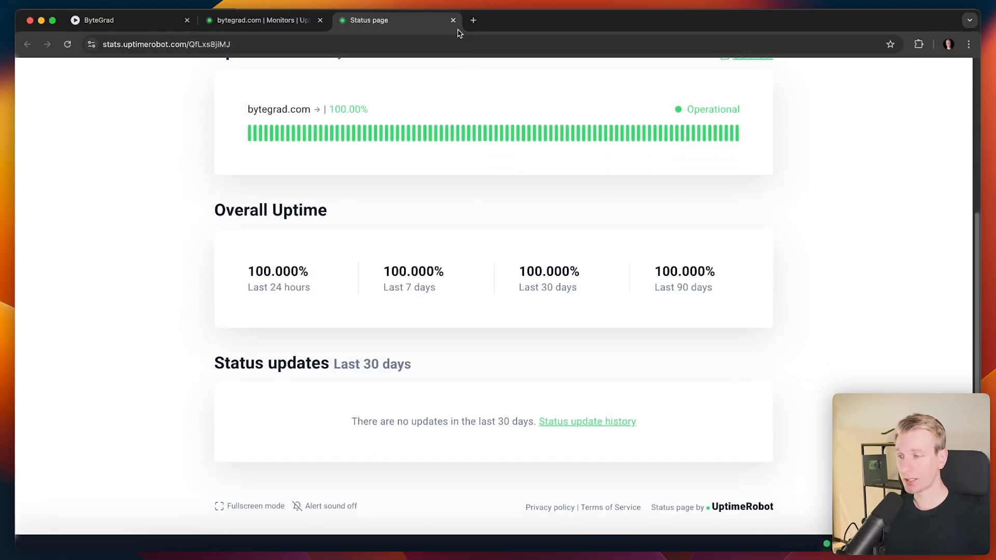
mouse_move(454, 21)
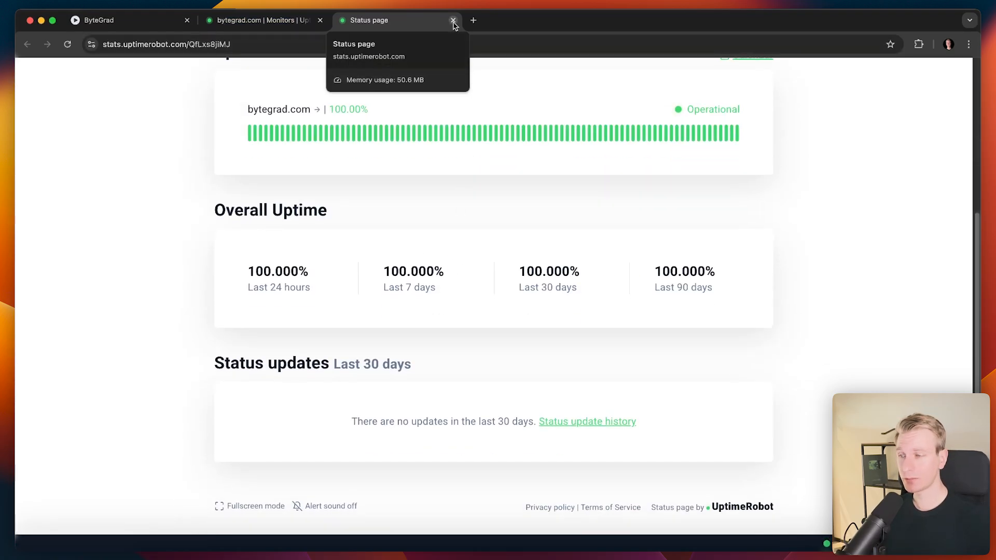
left_click(453, 21)
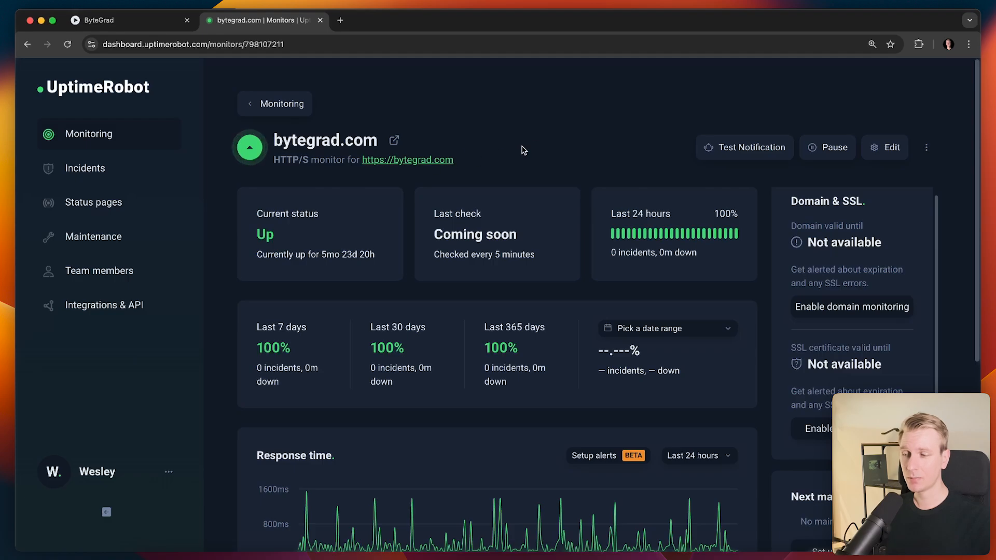
mouse_move(536, 146)
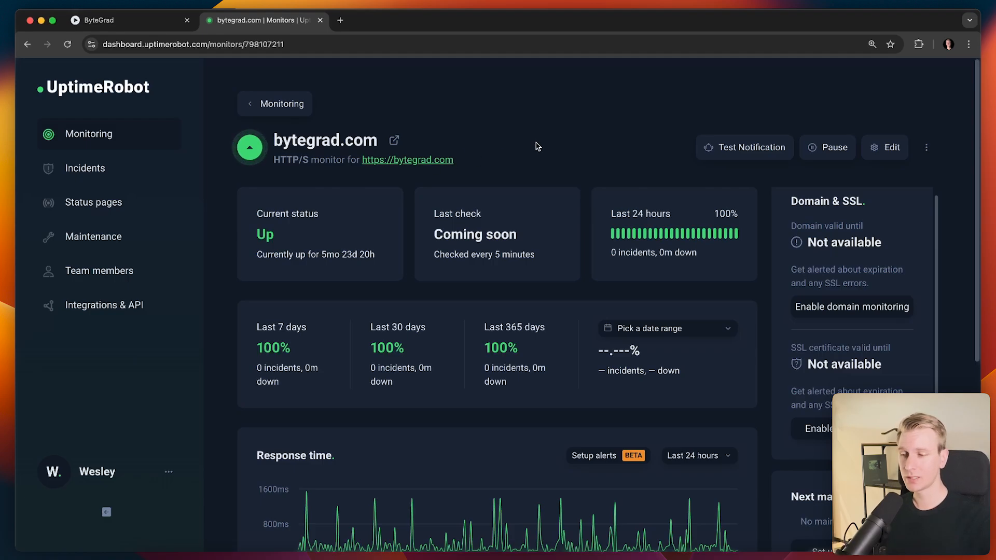
mouse_move(532, 150)
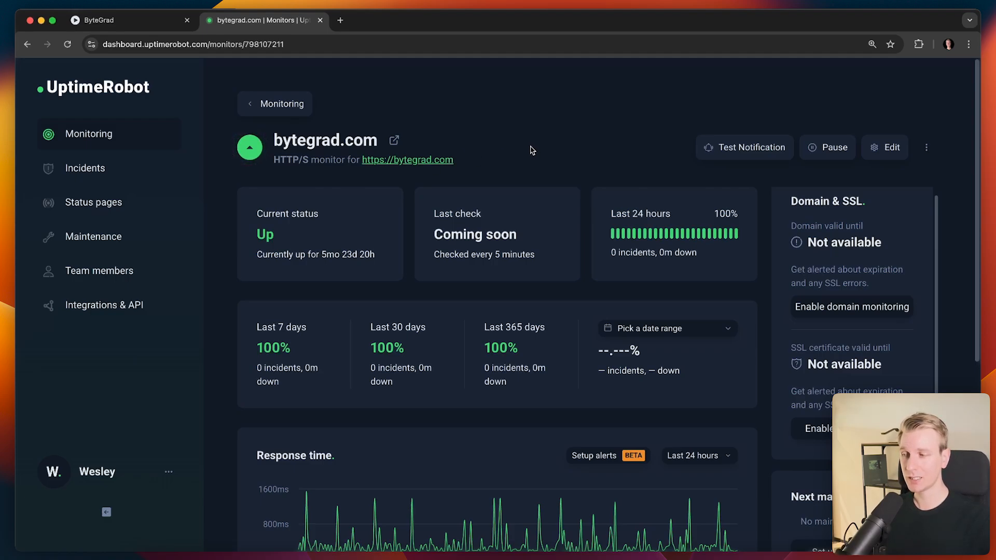
mouse_move(524, 159)
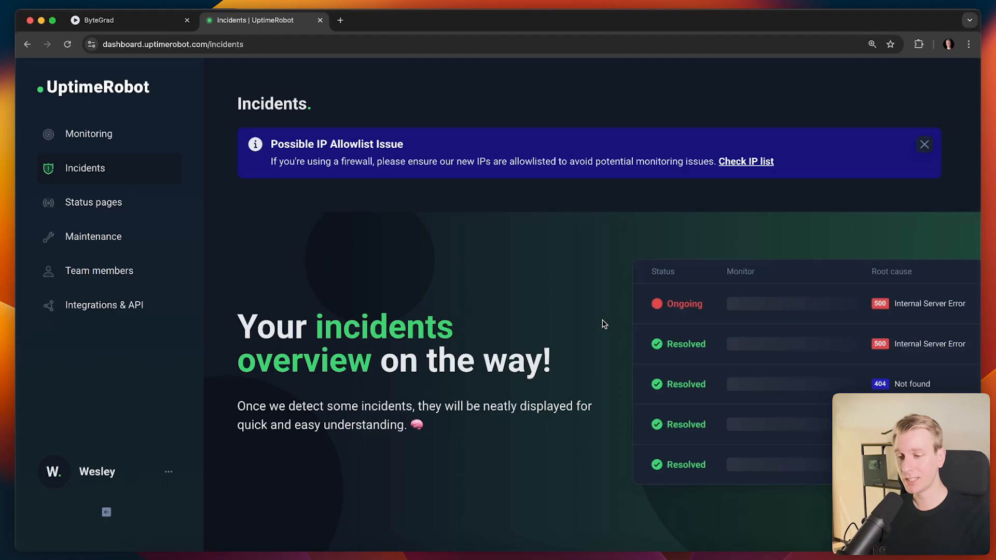
mouse_move(168, 224)
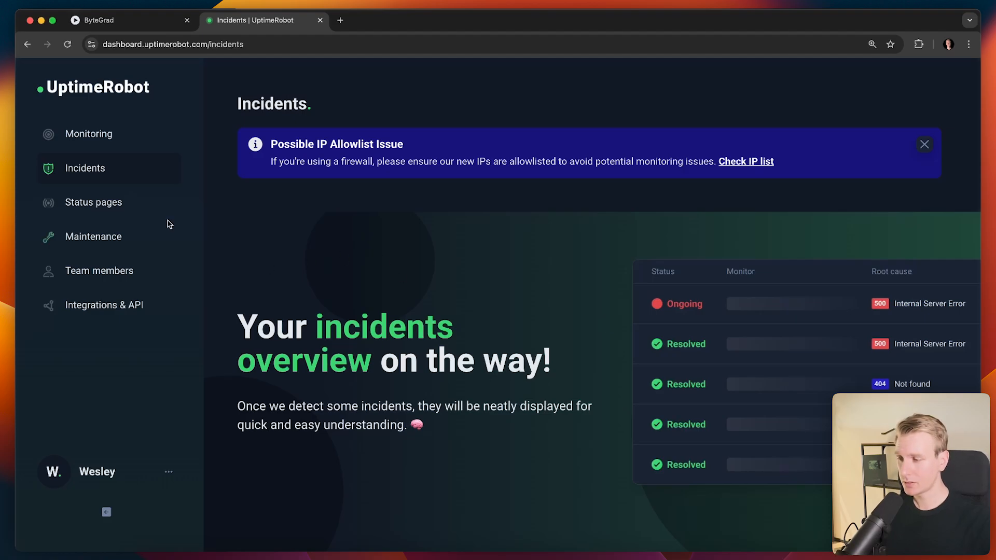
- Look over the Status pages and Maintenance windows sections, checking the ByteGrad site tab
left_click(92, 202)
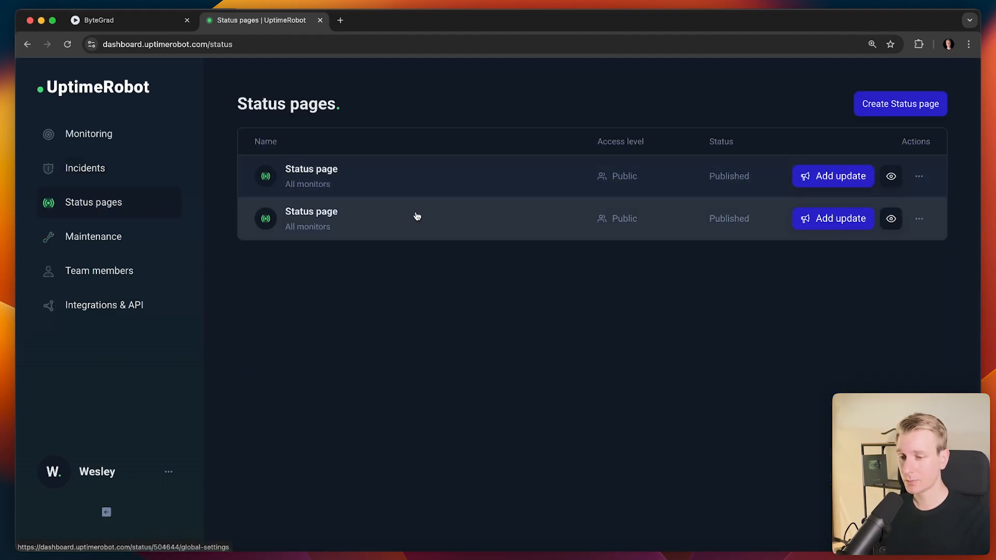
left_click(94, 236)
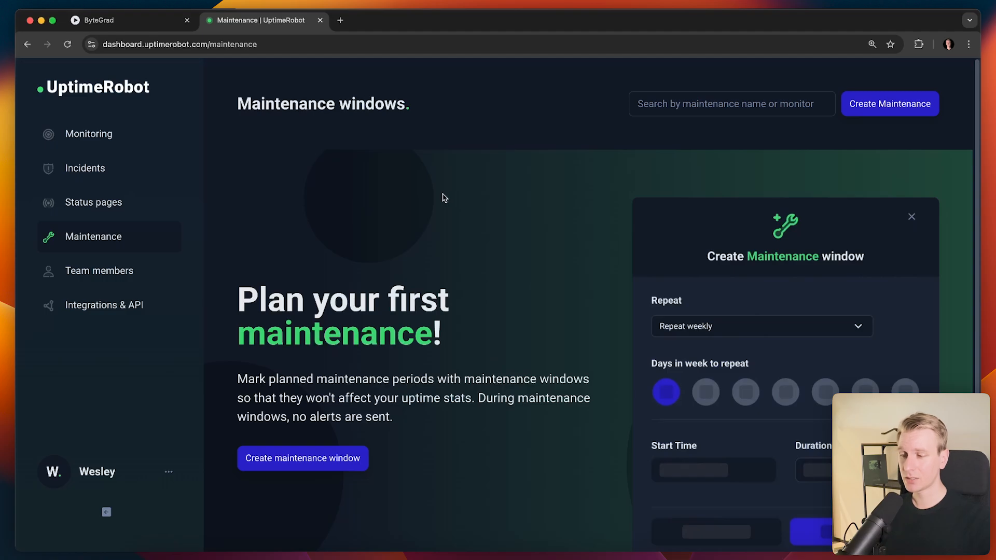
left_click(124, 20)
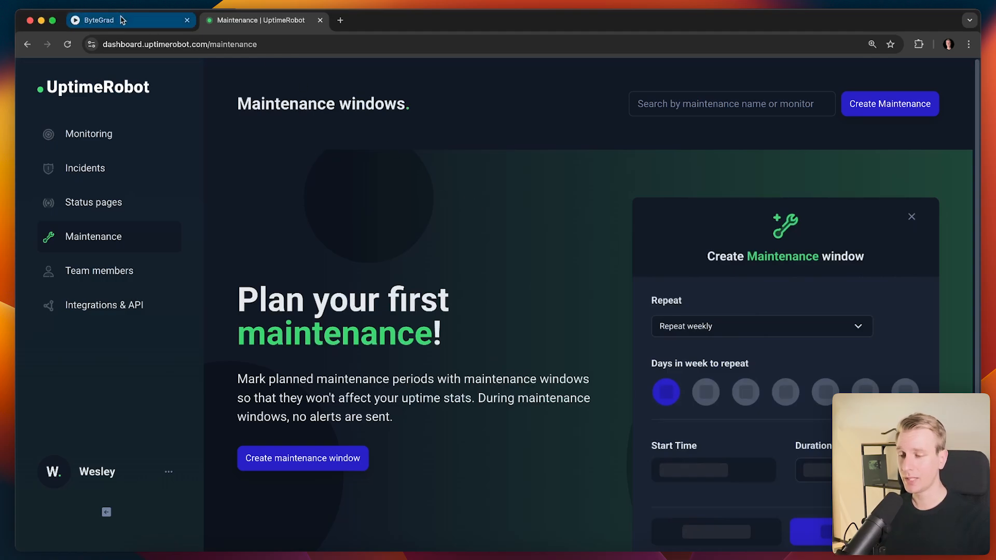
left_click(131, 19)
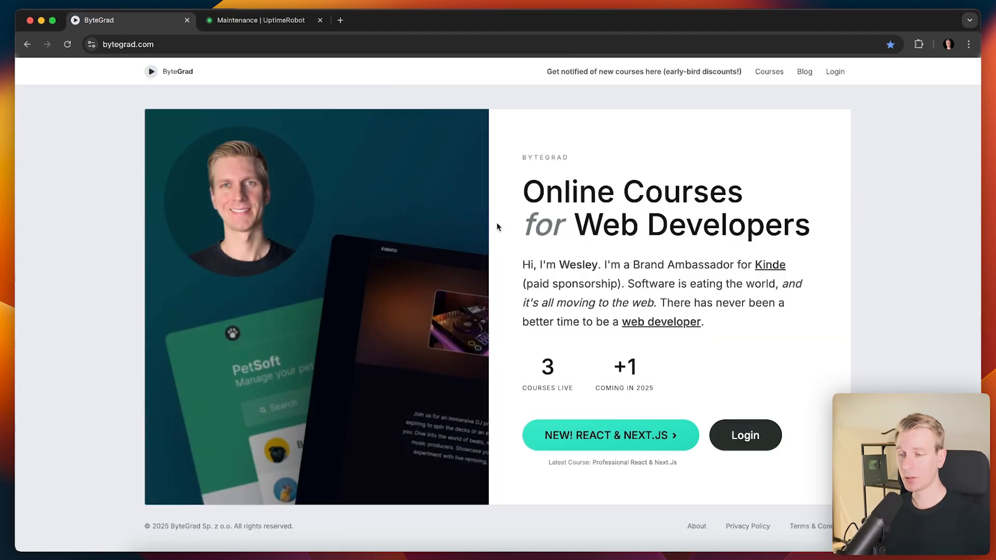
mouse_move(543, 195)
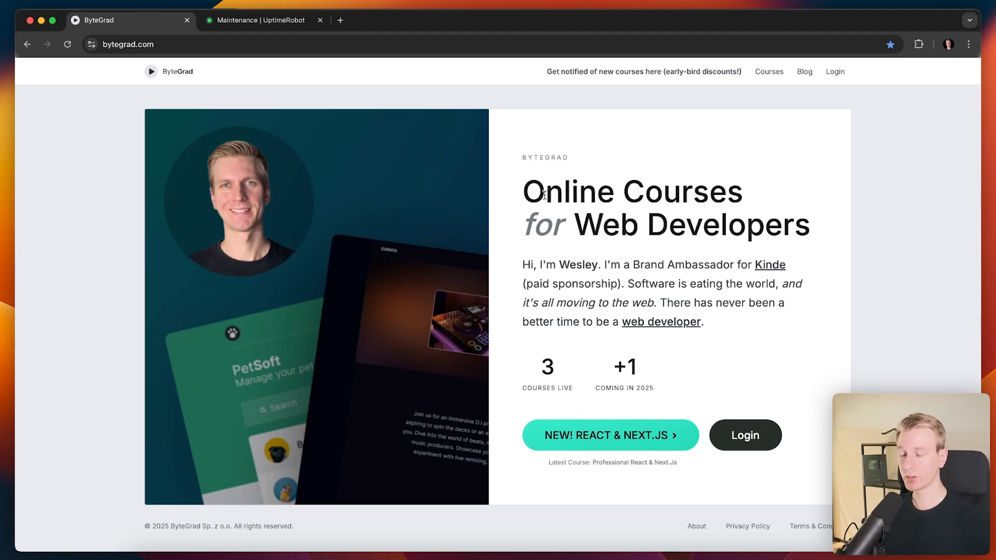
left_click(262, 19)
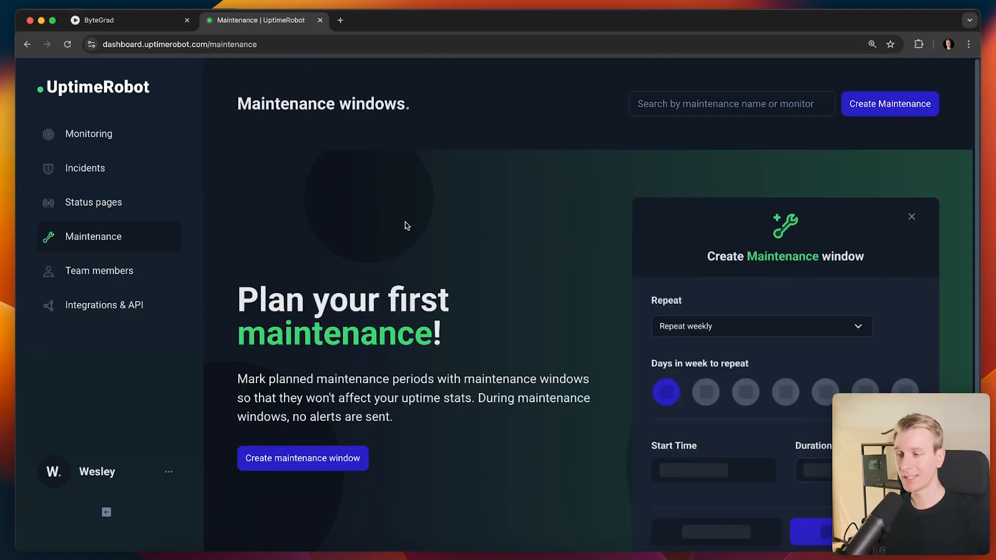
mouse_move(282, 479)
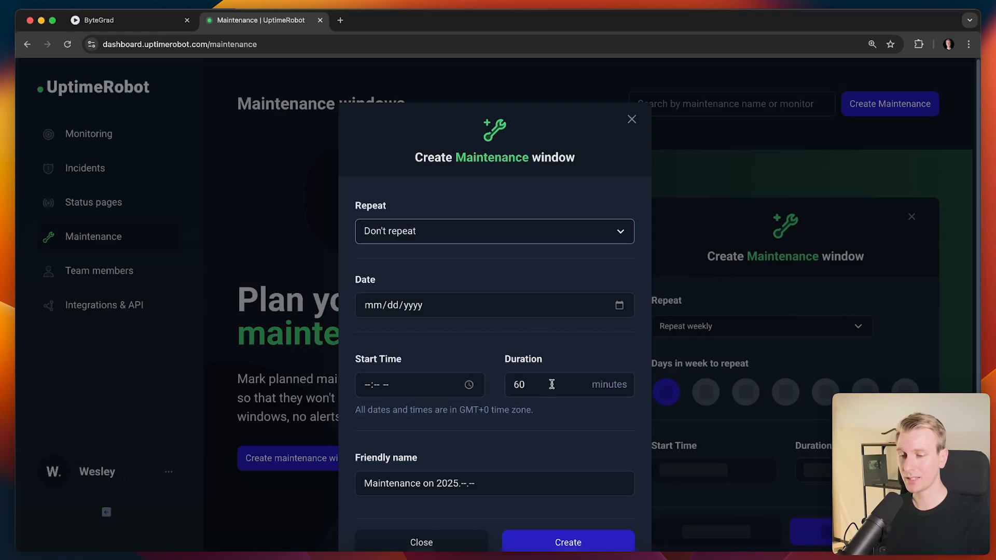
- Close the Create maintenance window form and bring up the Integrations & API page
left_click(632, 120)
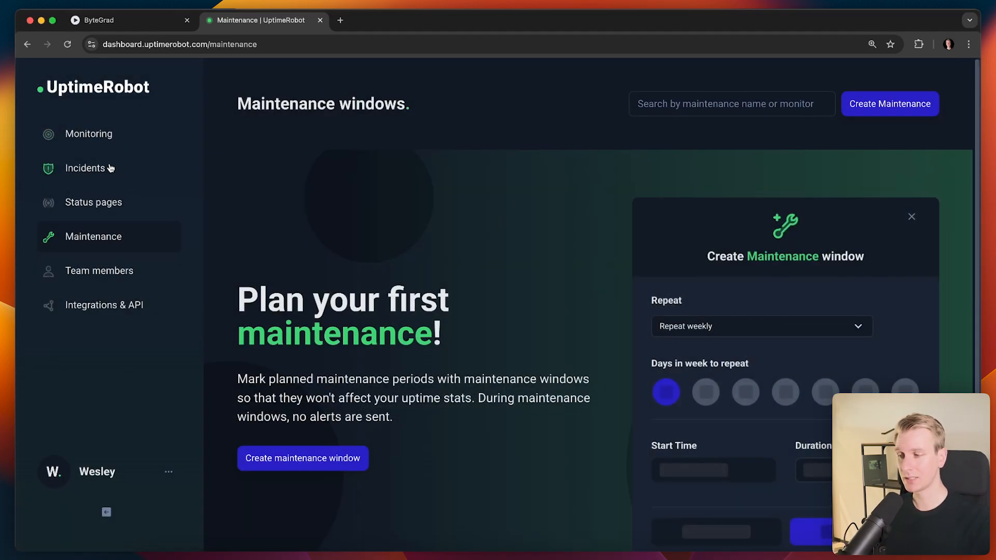
mouse_move(127, 220)
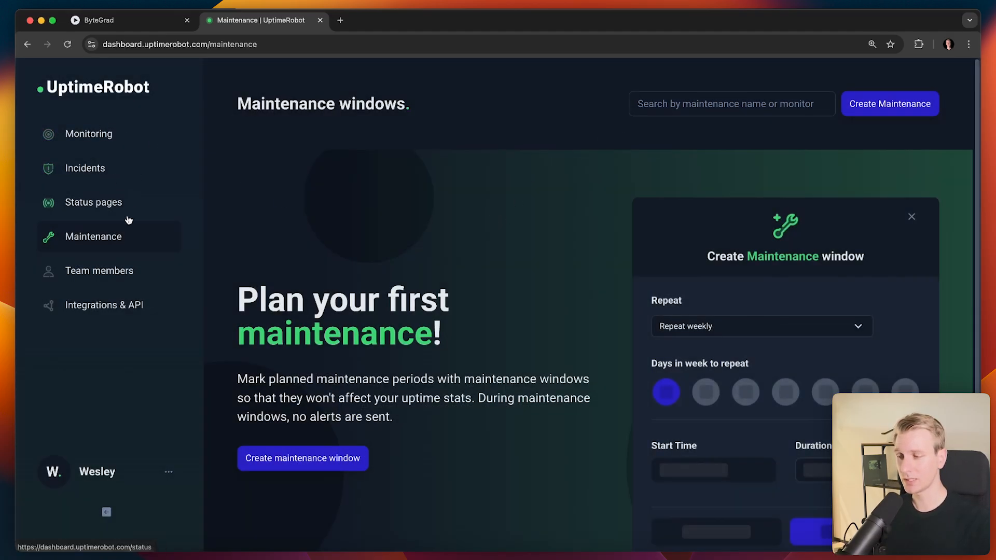
left_click(106, 305)
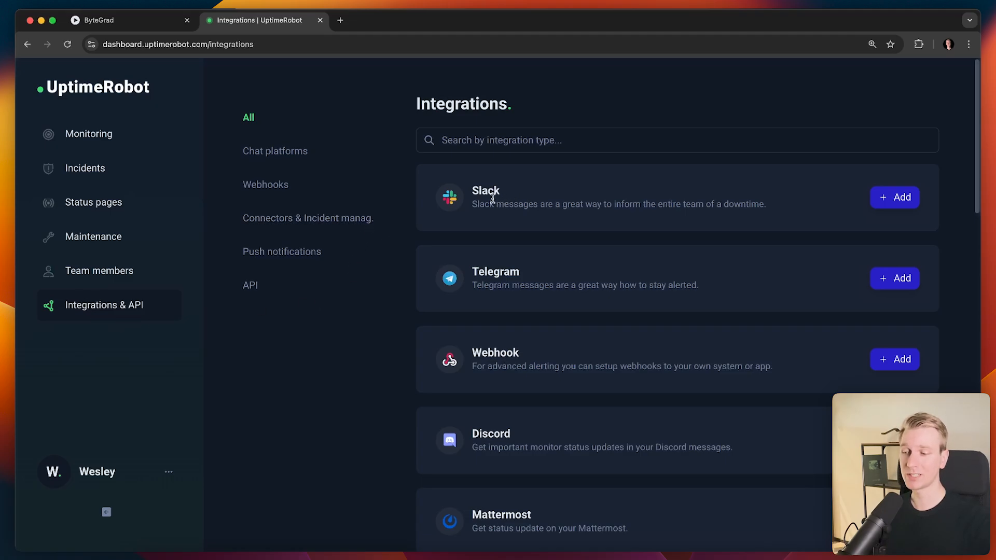
mouse_move(454, 250)
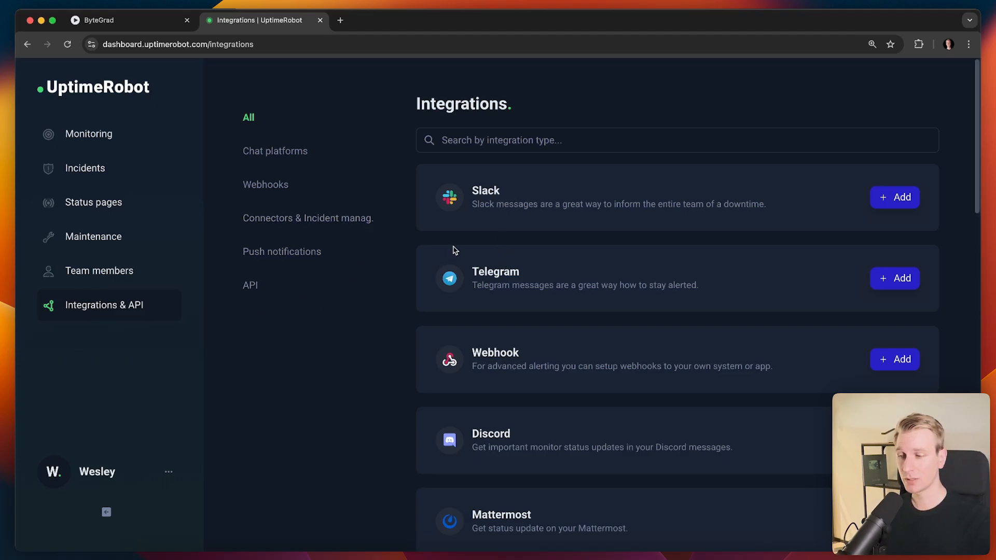
- Scroll through integrations like Slack, Zapier and PagerDuty, then return to the Monitors list
scroll("down", 3)
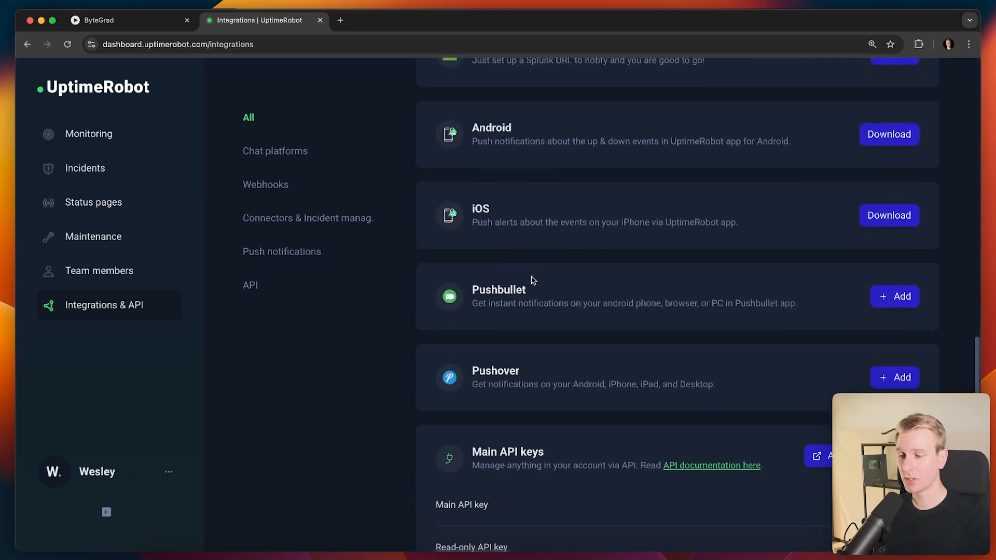
scroll("up", 3)
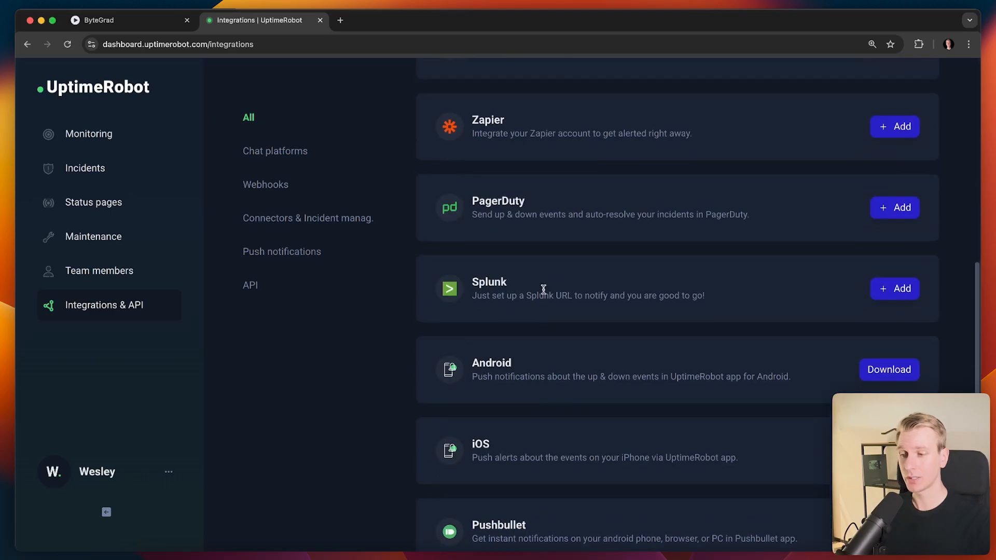
left_click(90, 133)
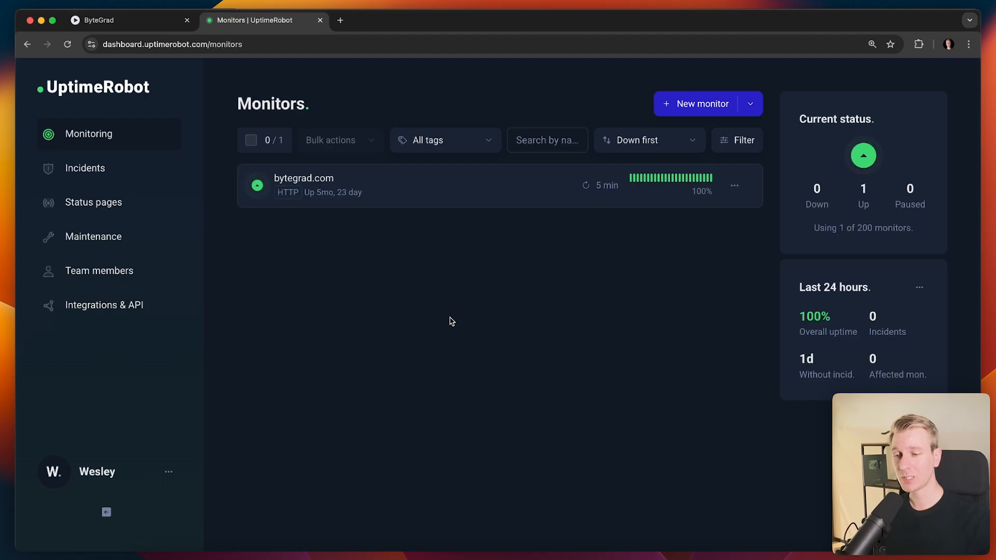
mouse_move(456, 305)
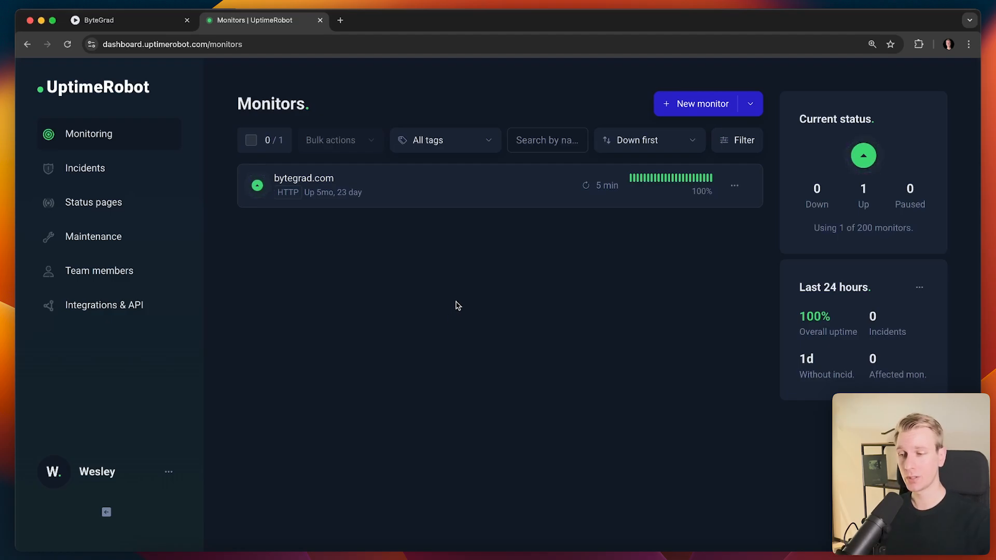
- Start a new monitor and preview the Keyword monitoring type's setup form
left_click(702, 104)
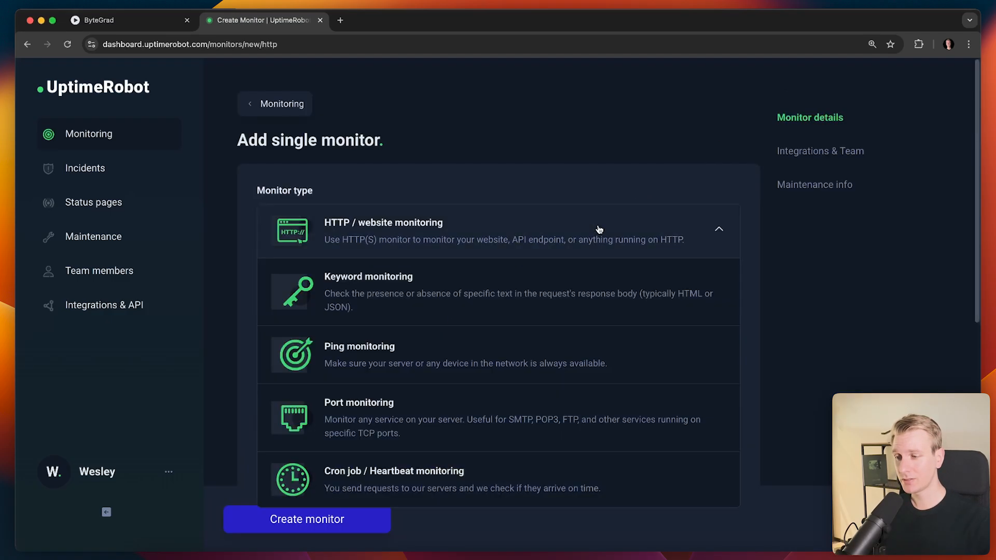
scroll("down", 3)
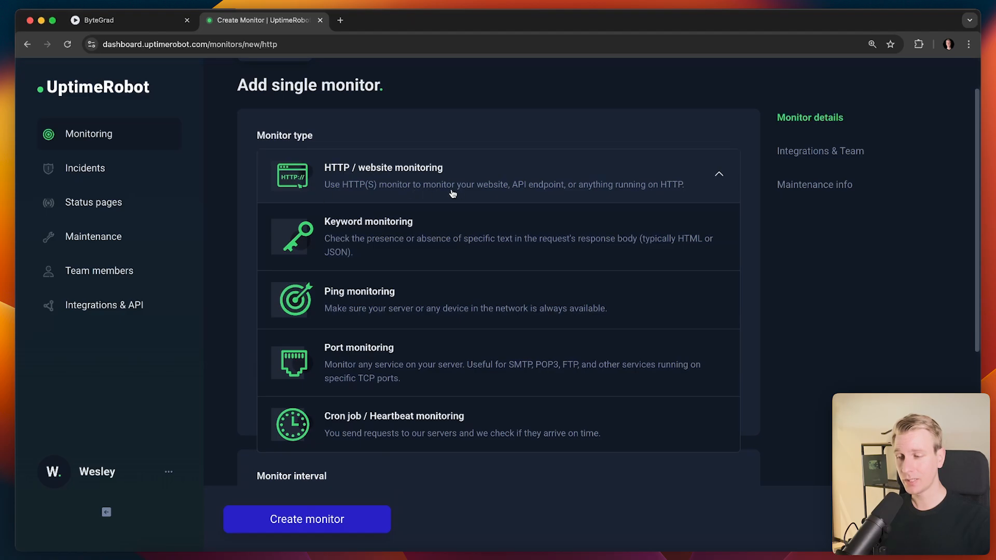
left_click(368, 236)
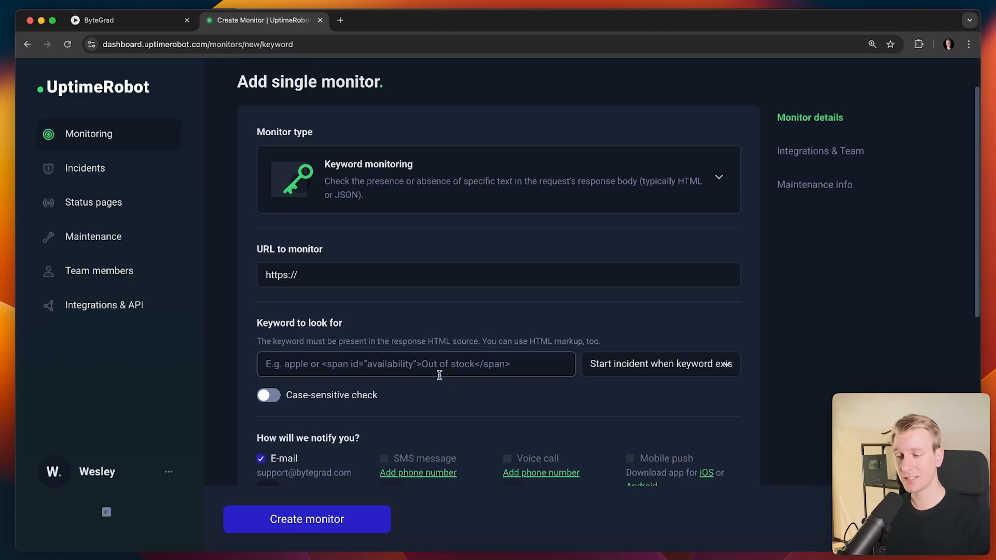
mouse_move(449, 386)
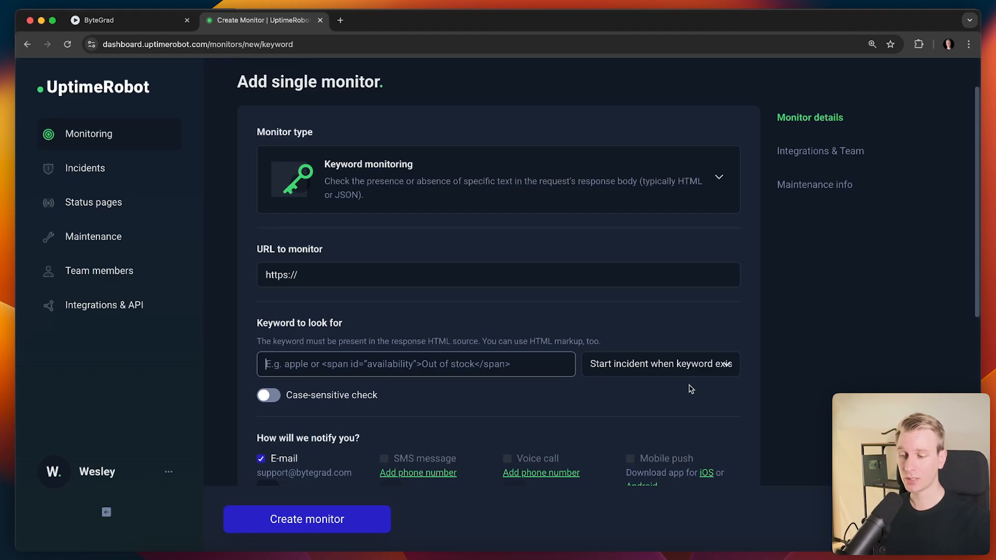
mouse_move(657, 407)
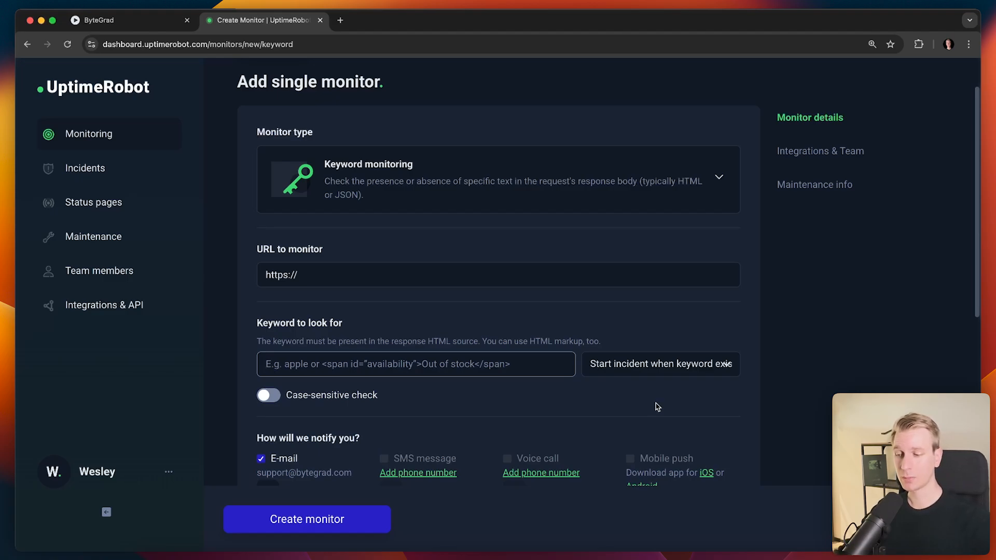
mouse_move(663, 405)
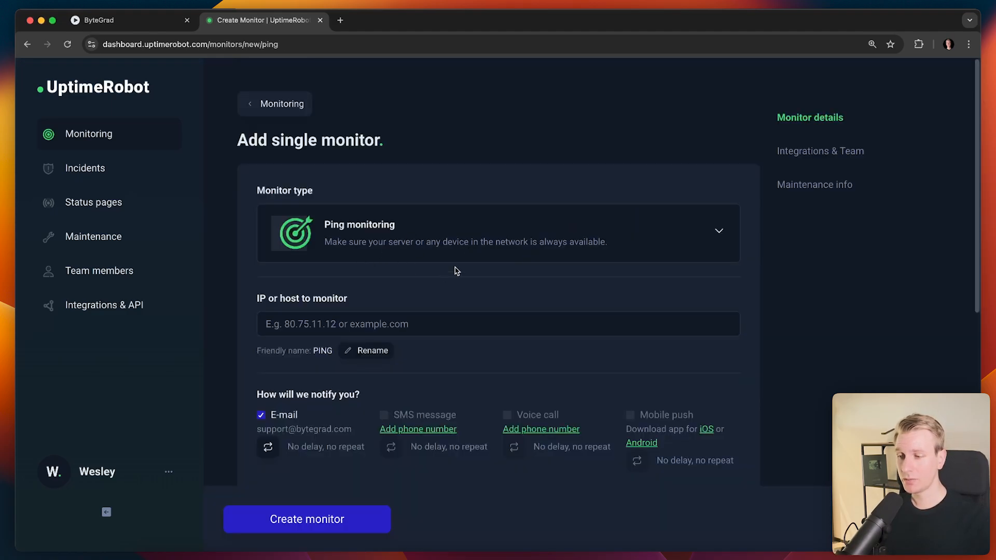
scroll("down", 3)
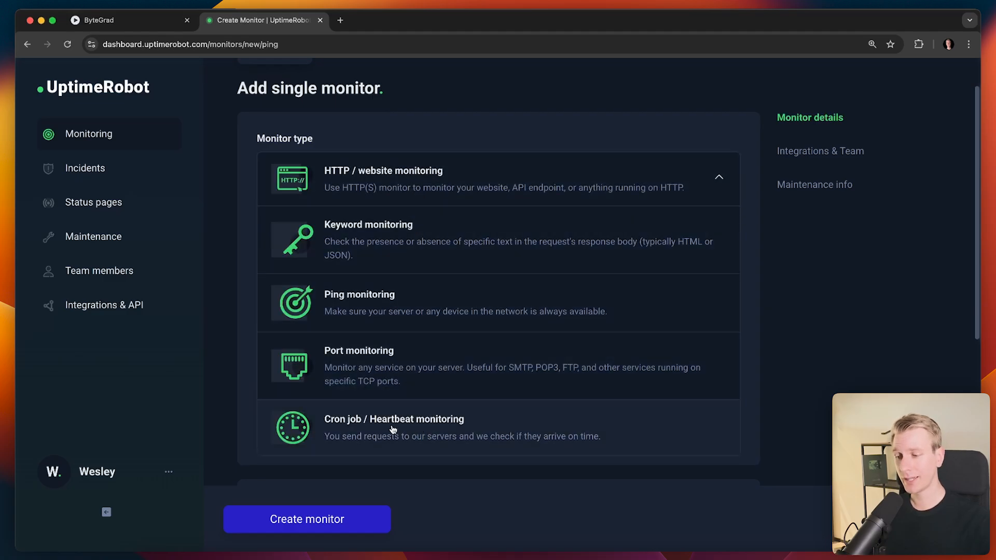
mouse_move(454, 404)
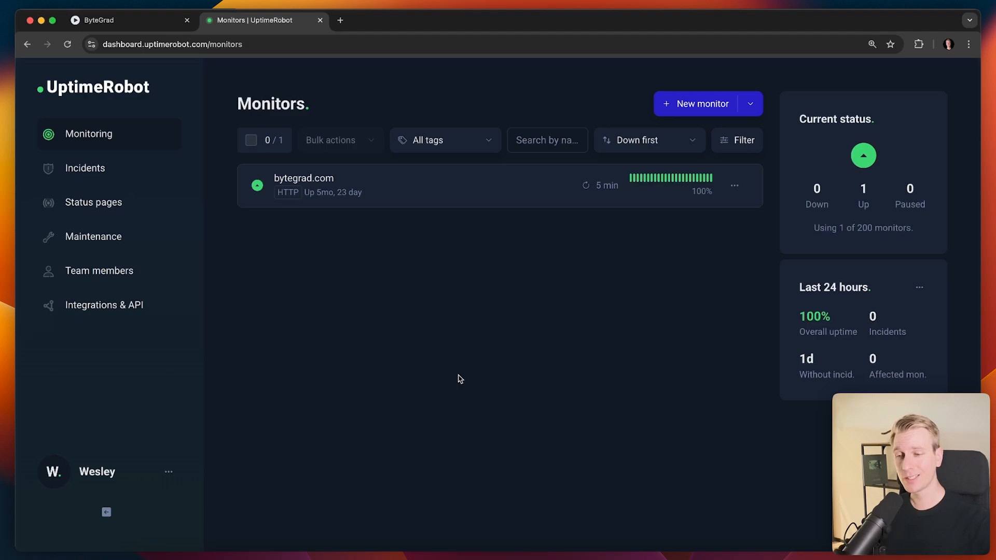
mouse_move(463, 360)
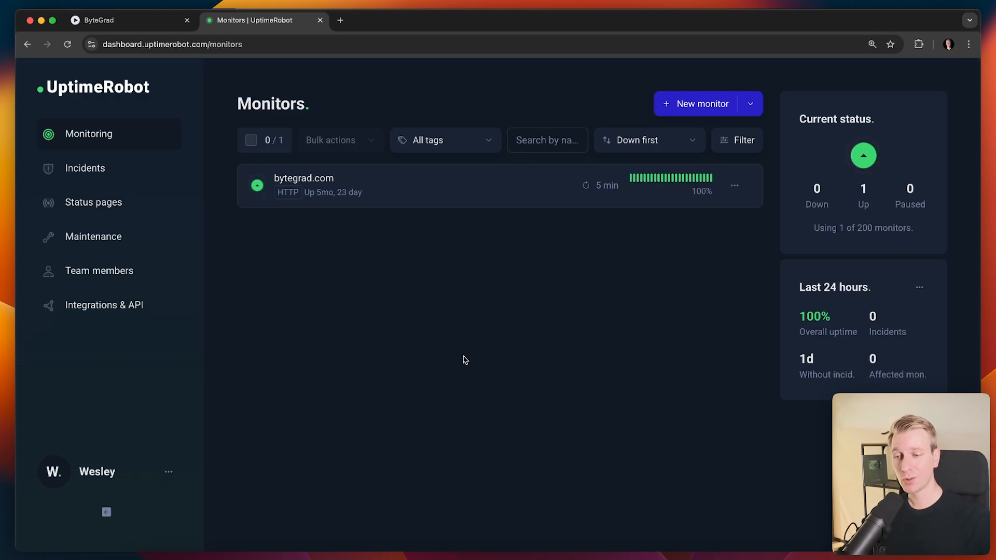